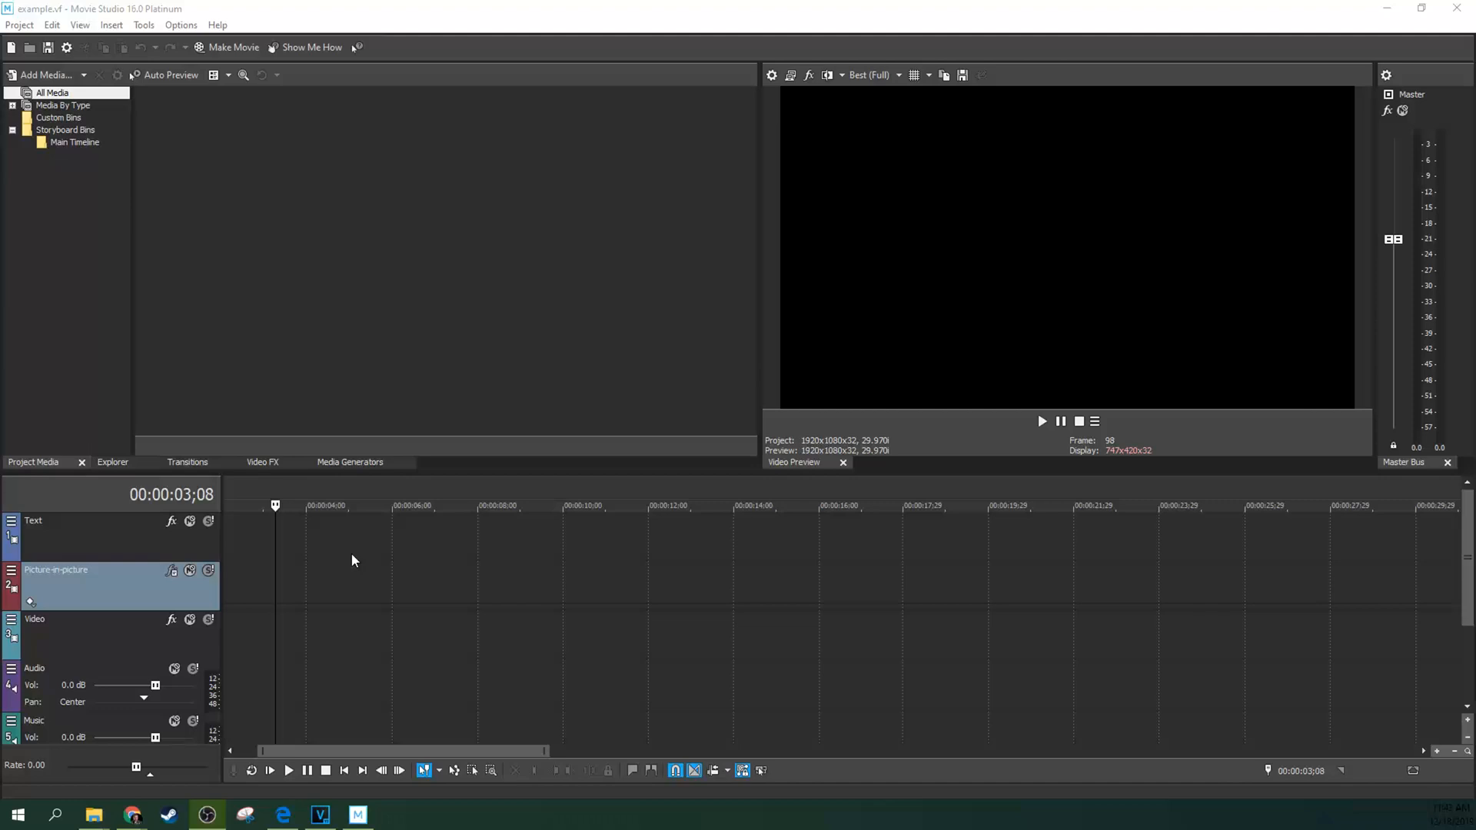
pyautogui.moveTo(447, 569)
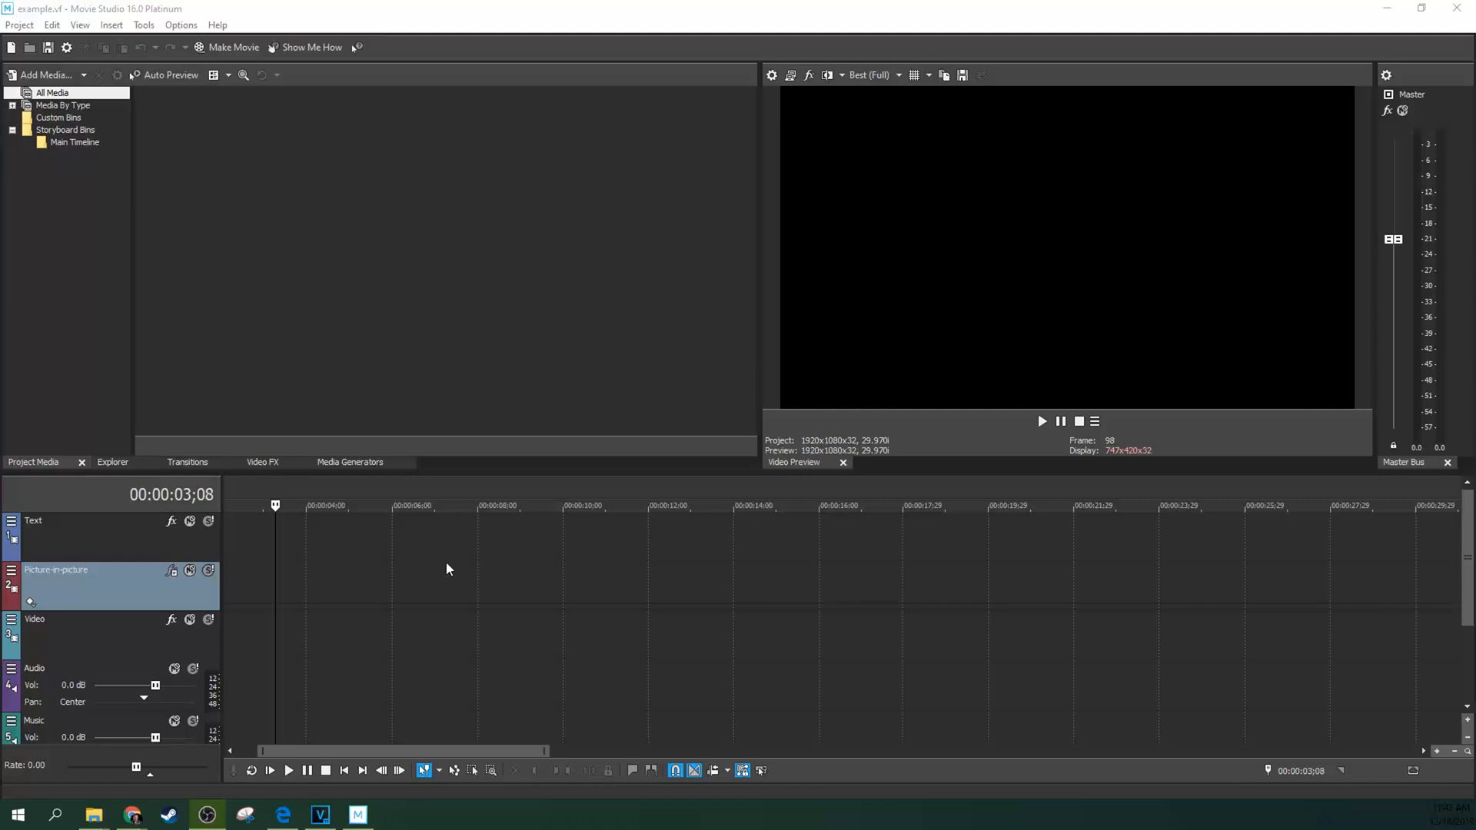
pyautogui.moveTo(683, 483)
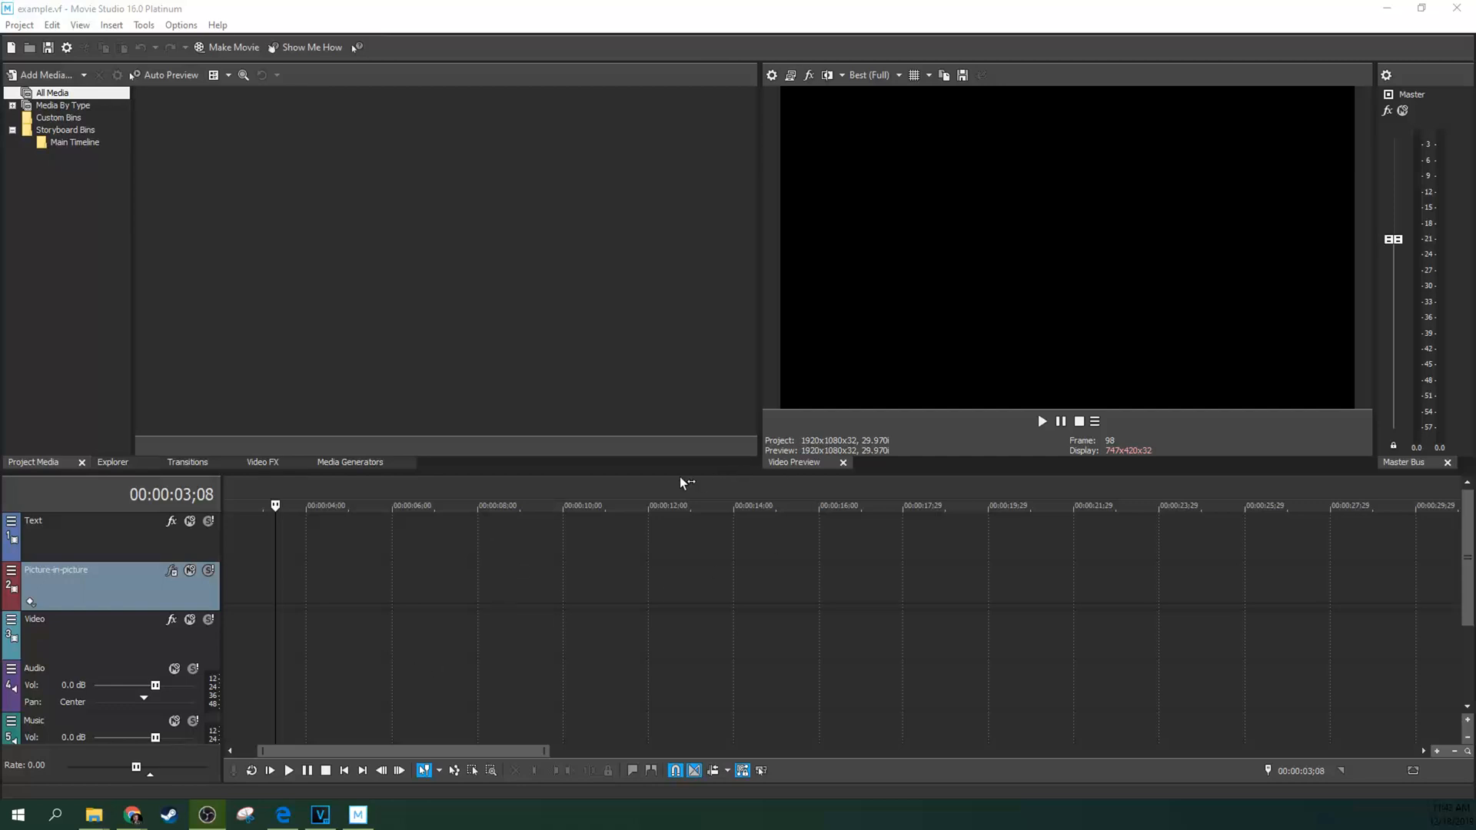
pyautogui.moveTo(816, 409)
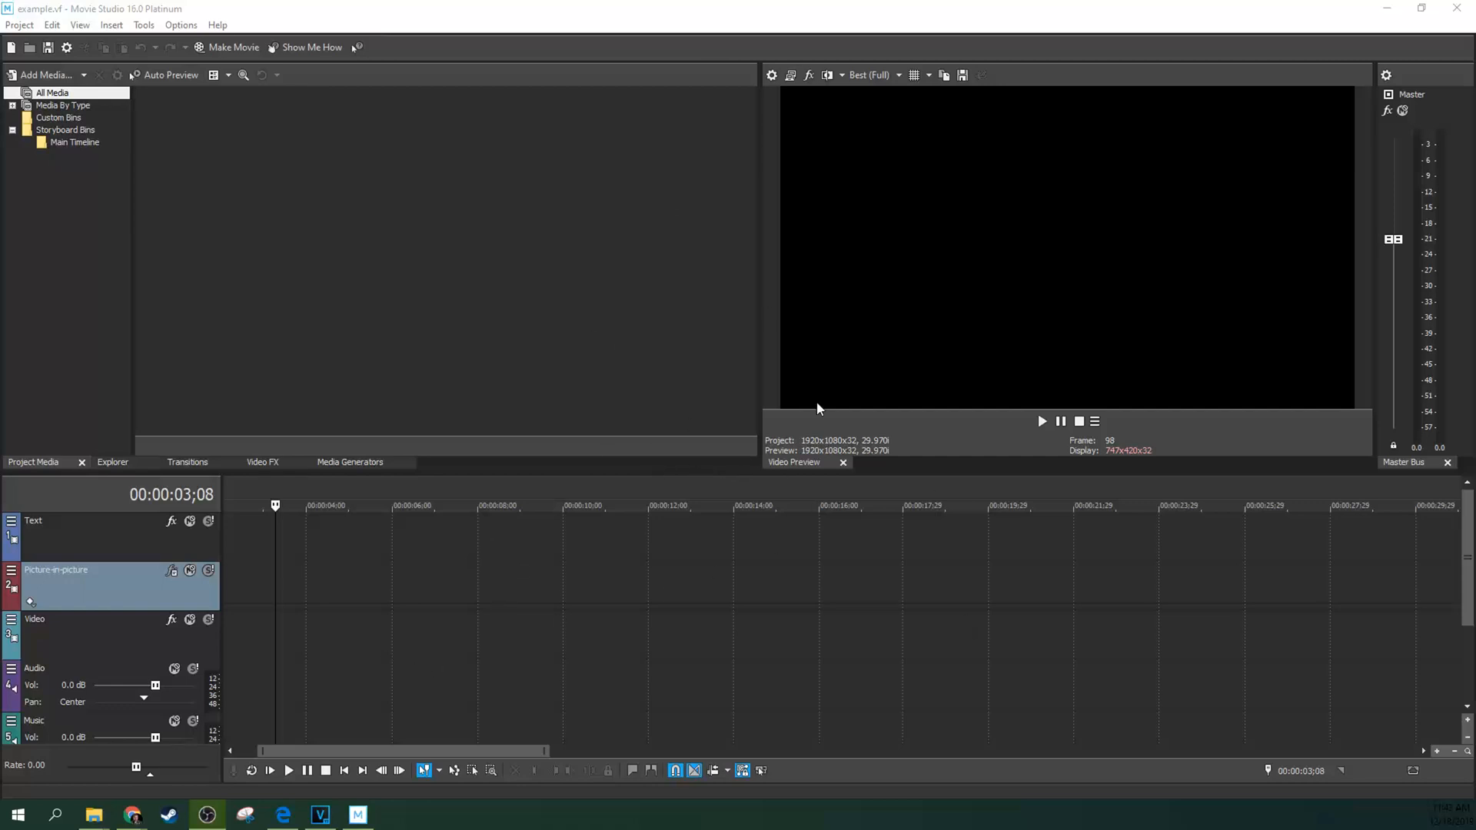
pyautogui.moveTo(878, 471)
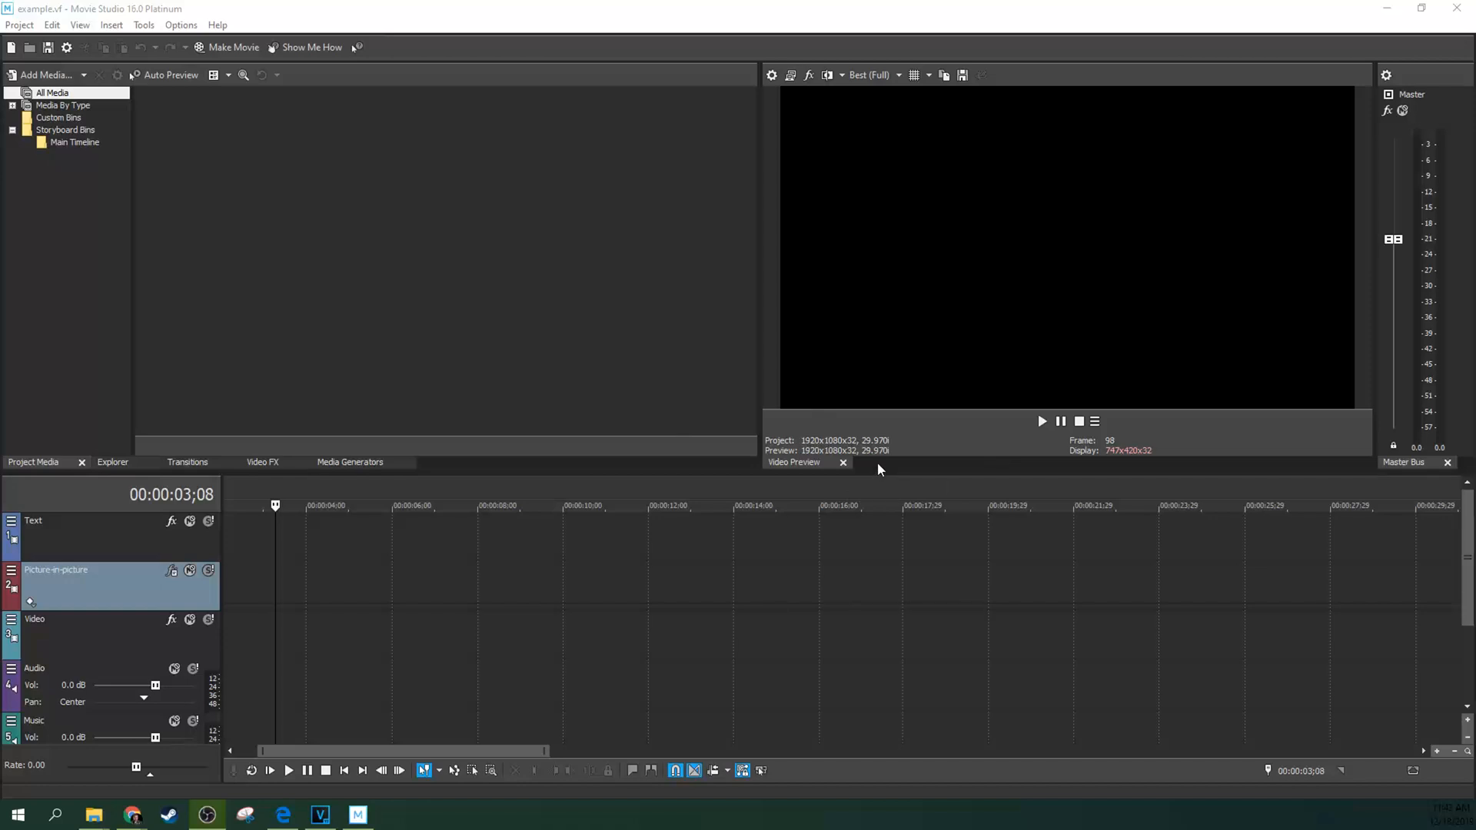
pyautogui.moveTo(757, 443)
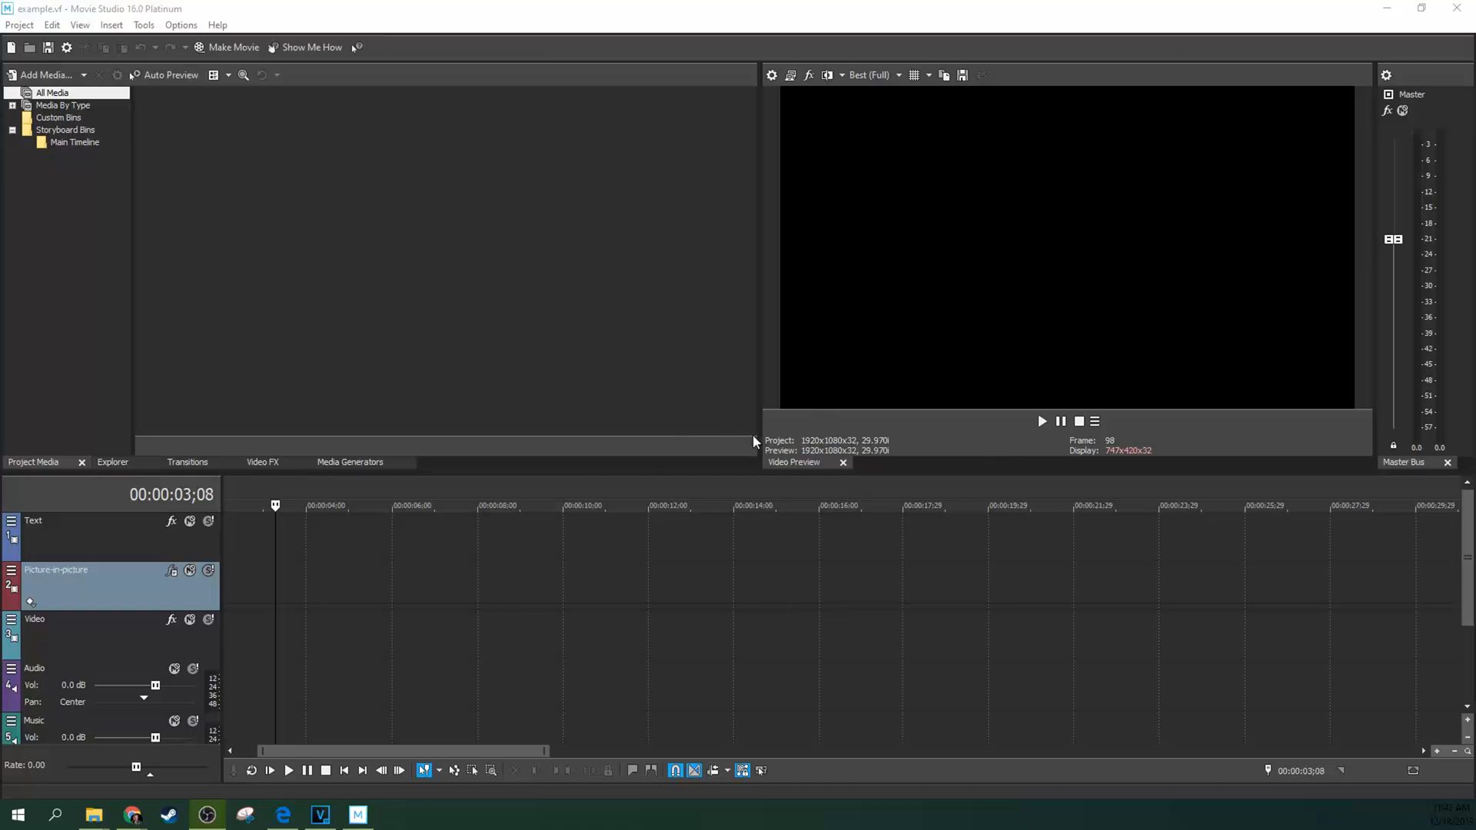
# Bring up the View menu's Window list where the Trimmer entry lives
pyautogui.click(78, 25)
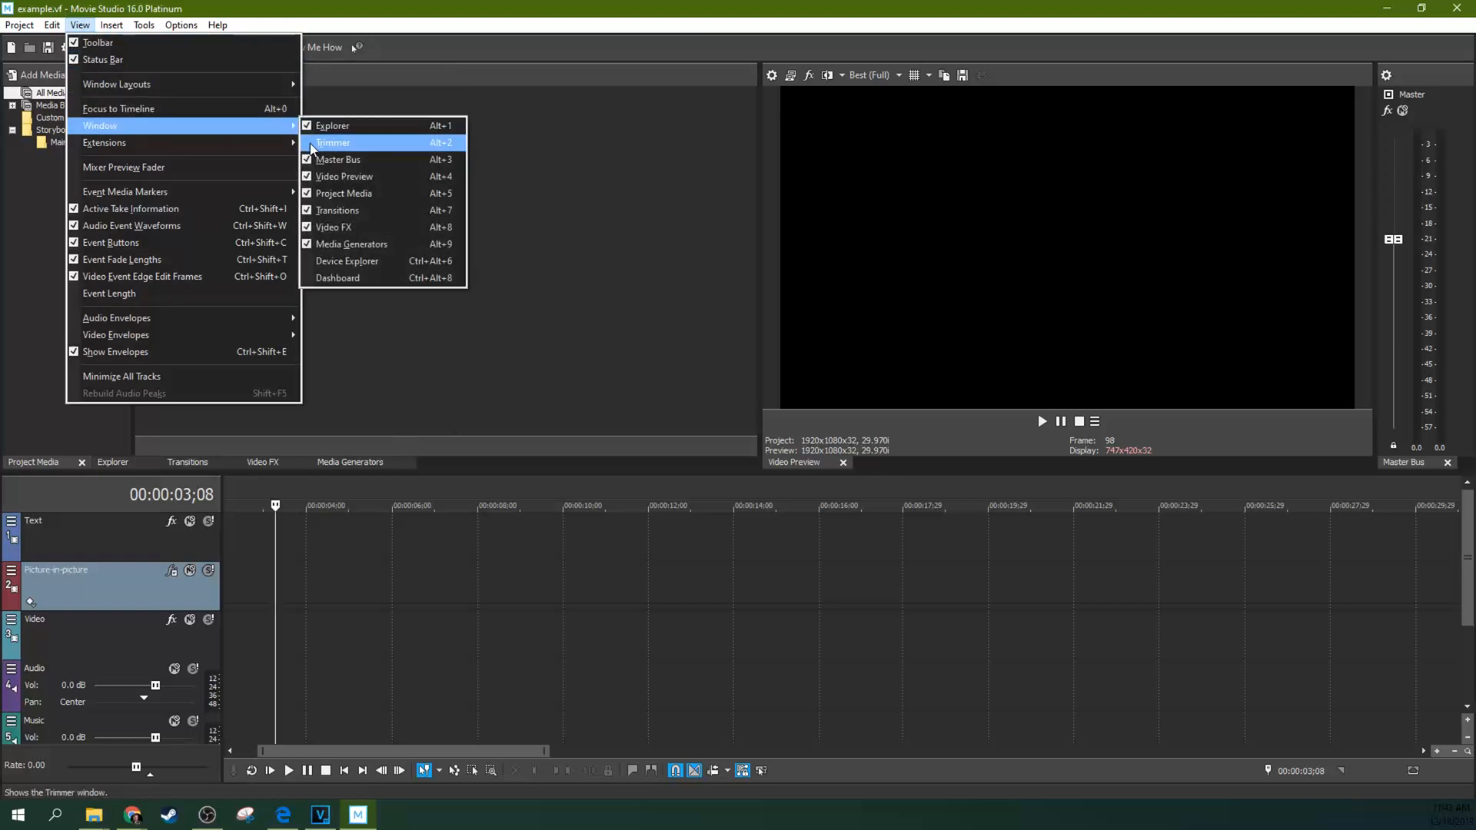
# Show the Trimmer and dock it as a tab beside Video Preview
pyautogui.click(332, 141)
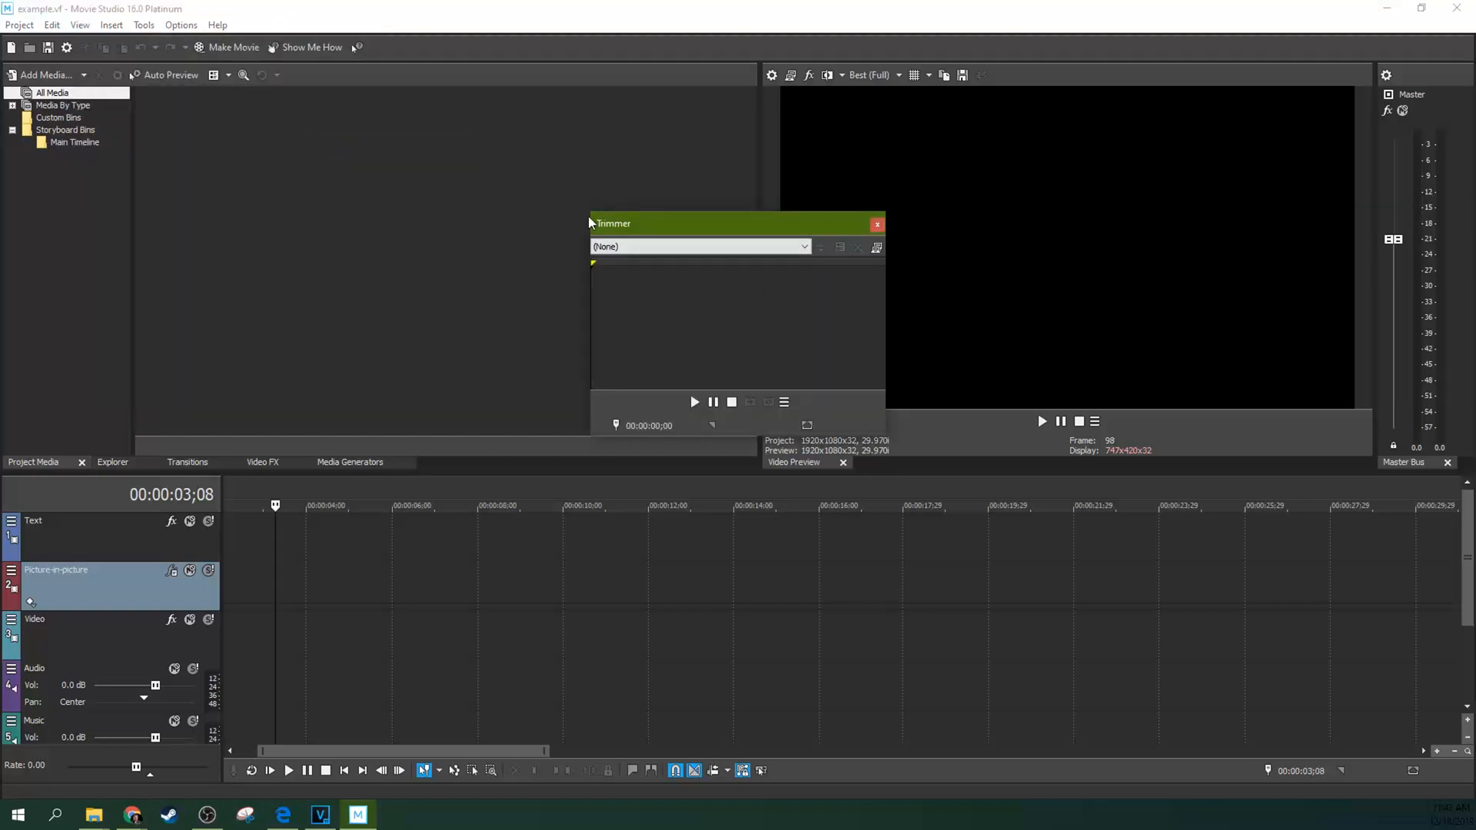
pyautogui.moveTo(612, 223); pyautogui.dragTo(475, 251)
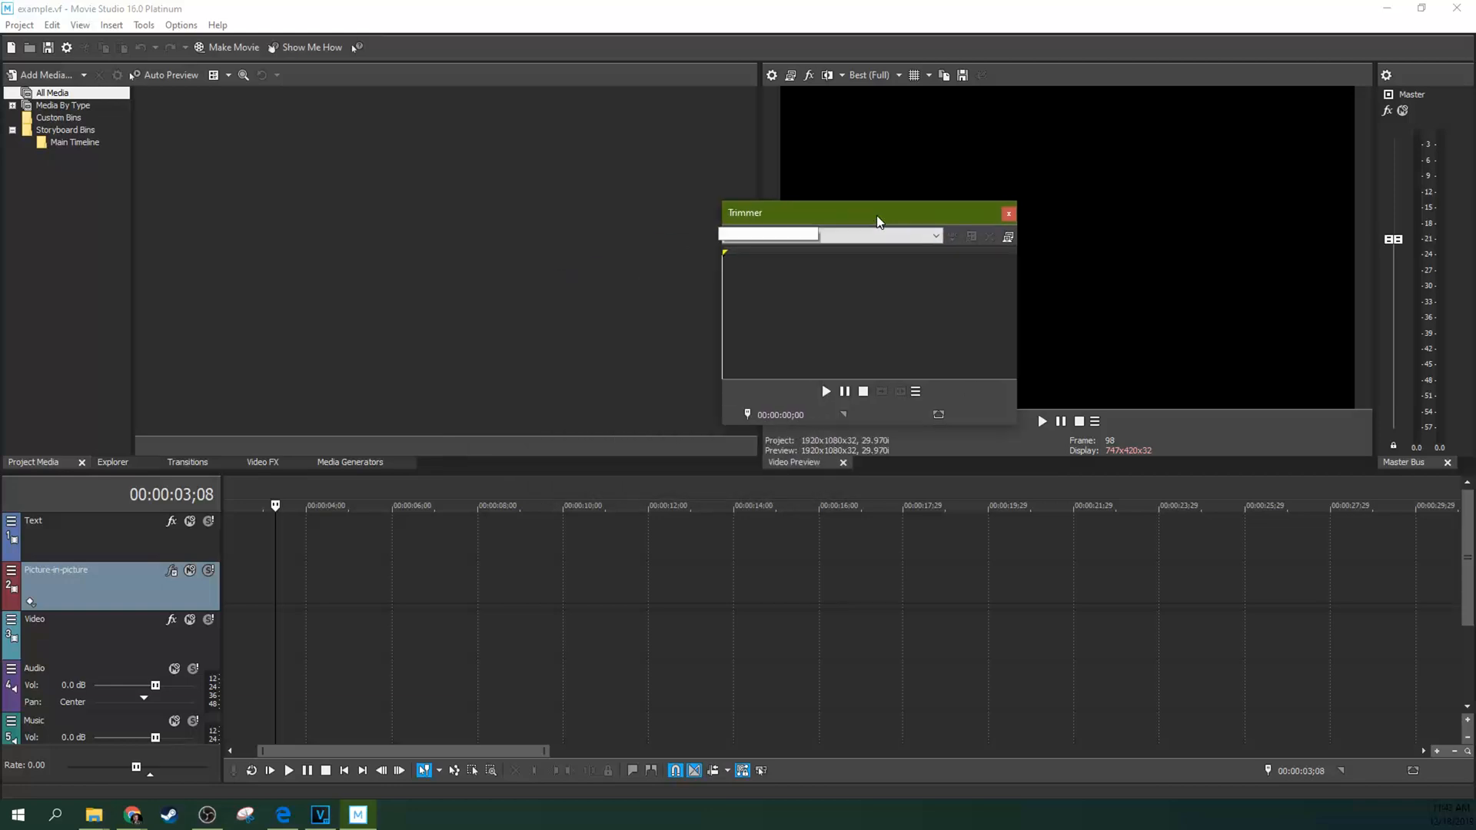
pyautogui.moveTo(875, 213); pyautogui.dragTo(1026, 132)
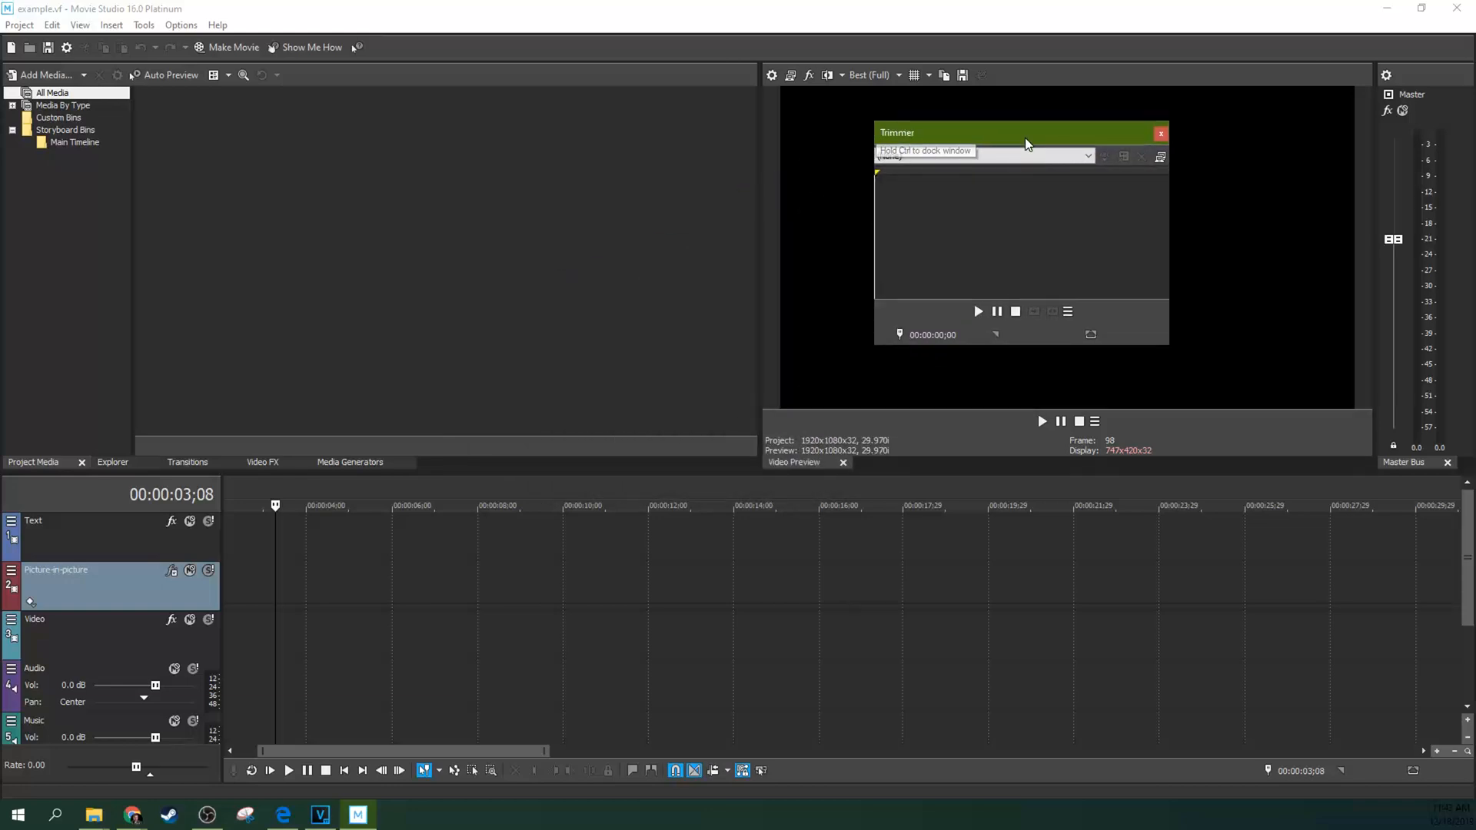
pyautogui.click(1161, 132)
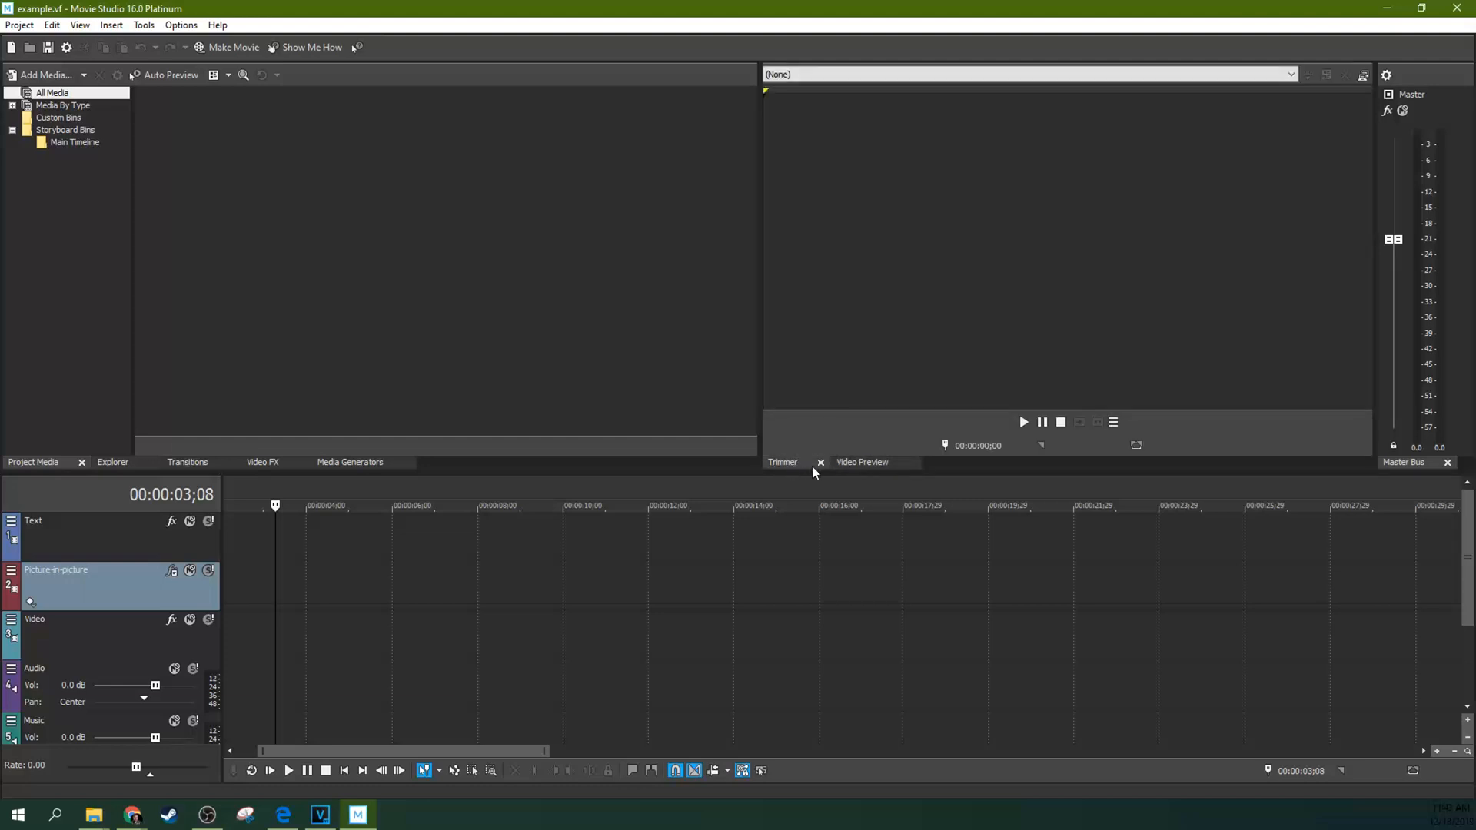
pyautogui.moveTo(791, 473)
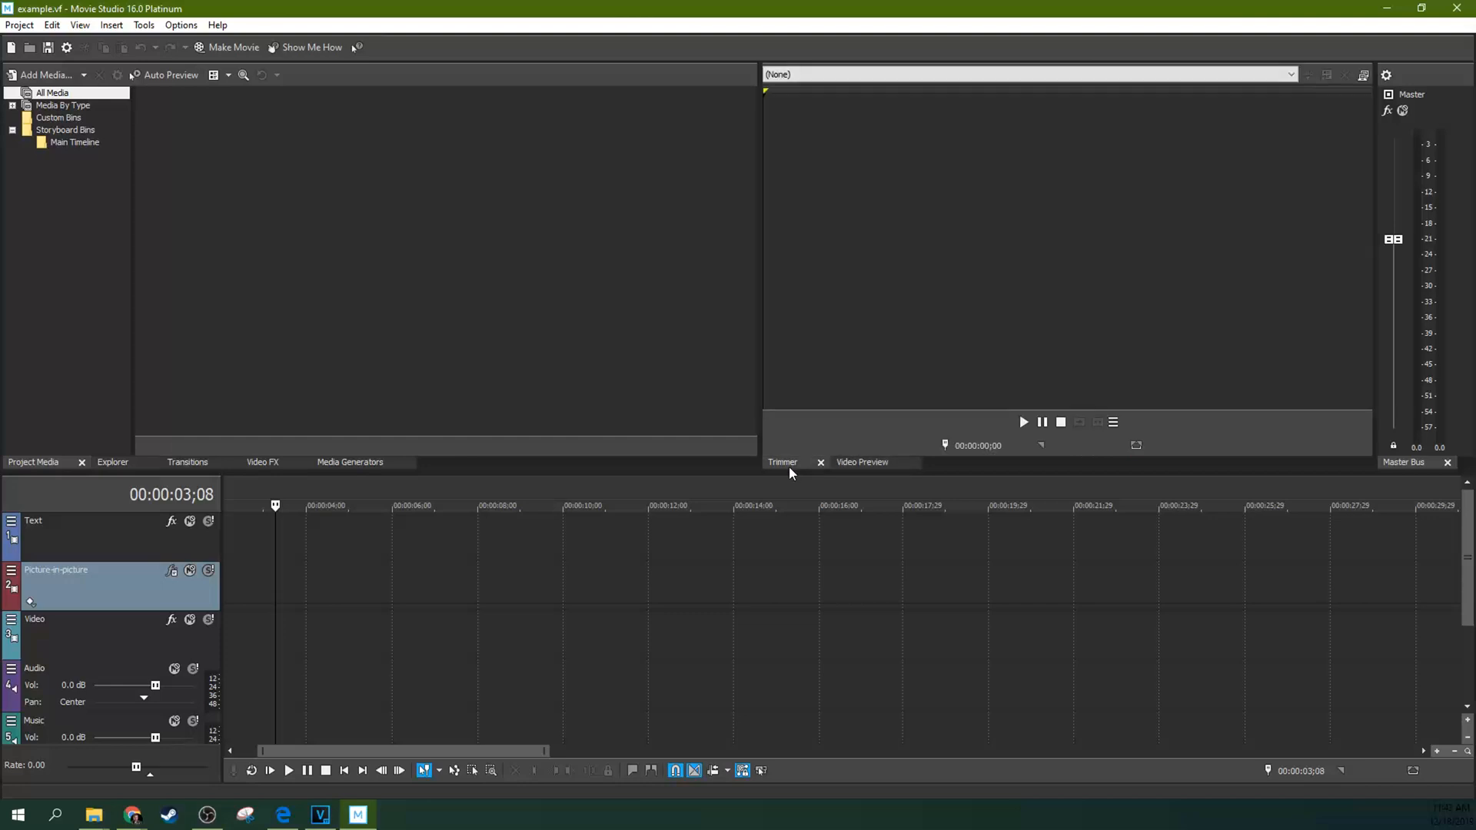
pyautogui.moveTo(118, 801)
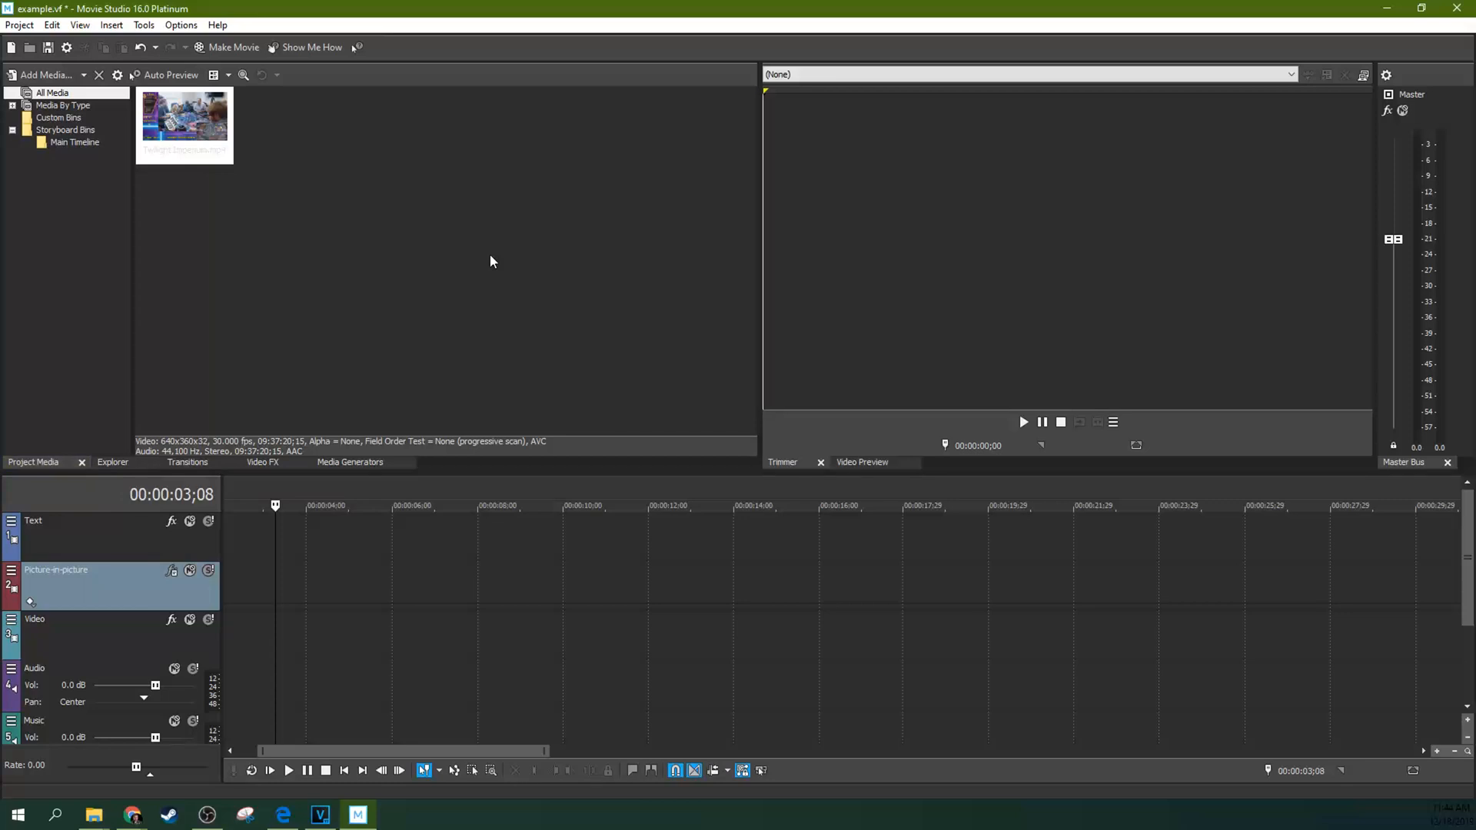
pyautogui.moveTo(451, 254)
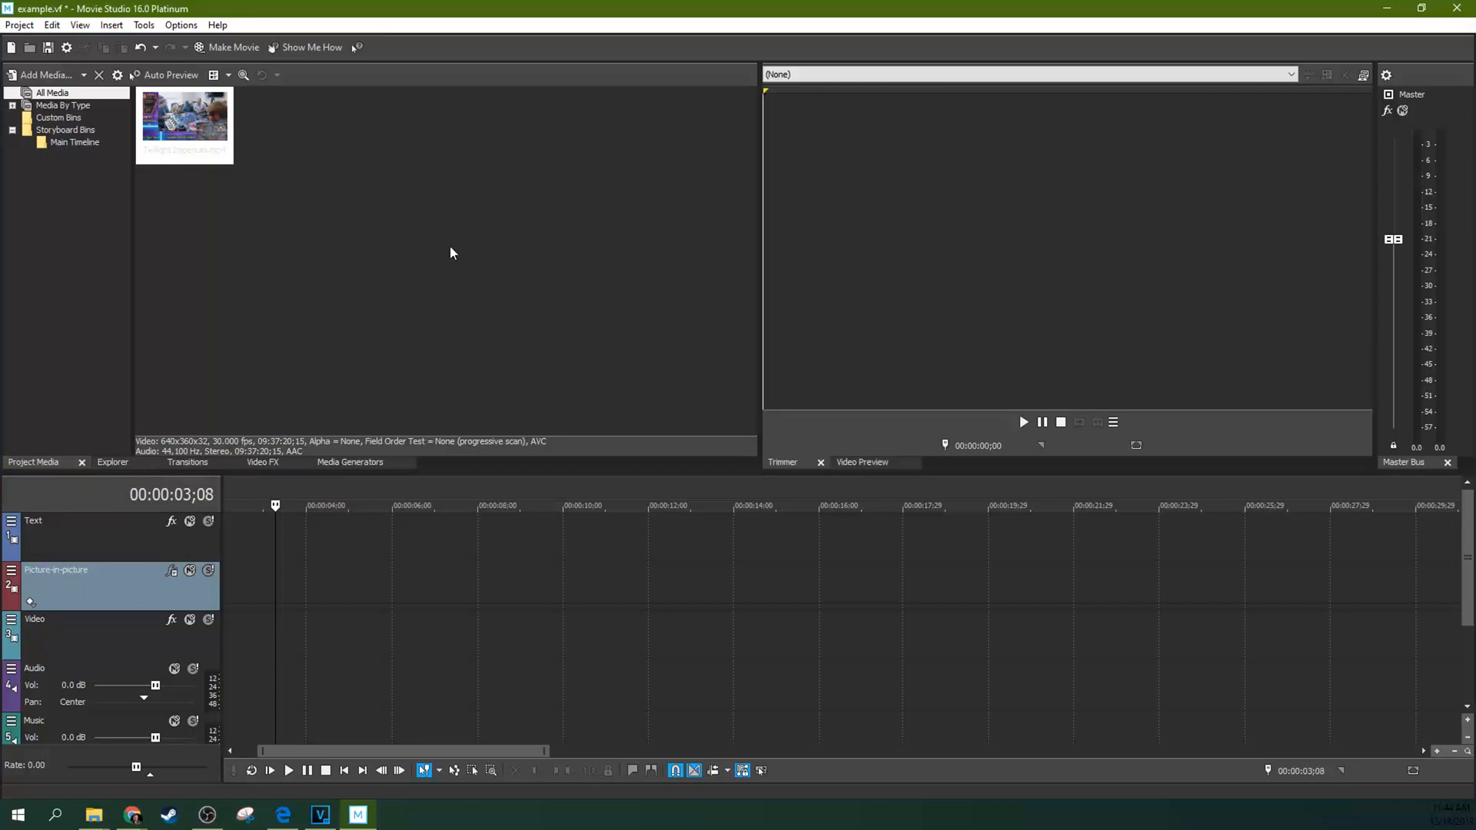
pyautogui.moveTo(263, 210)
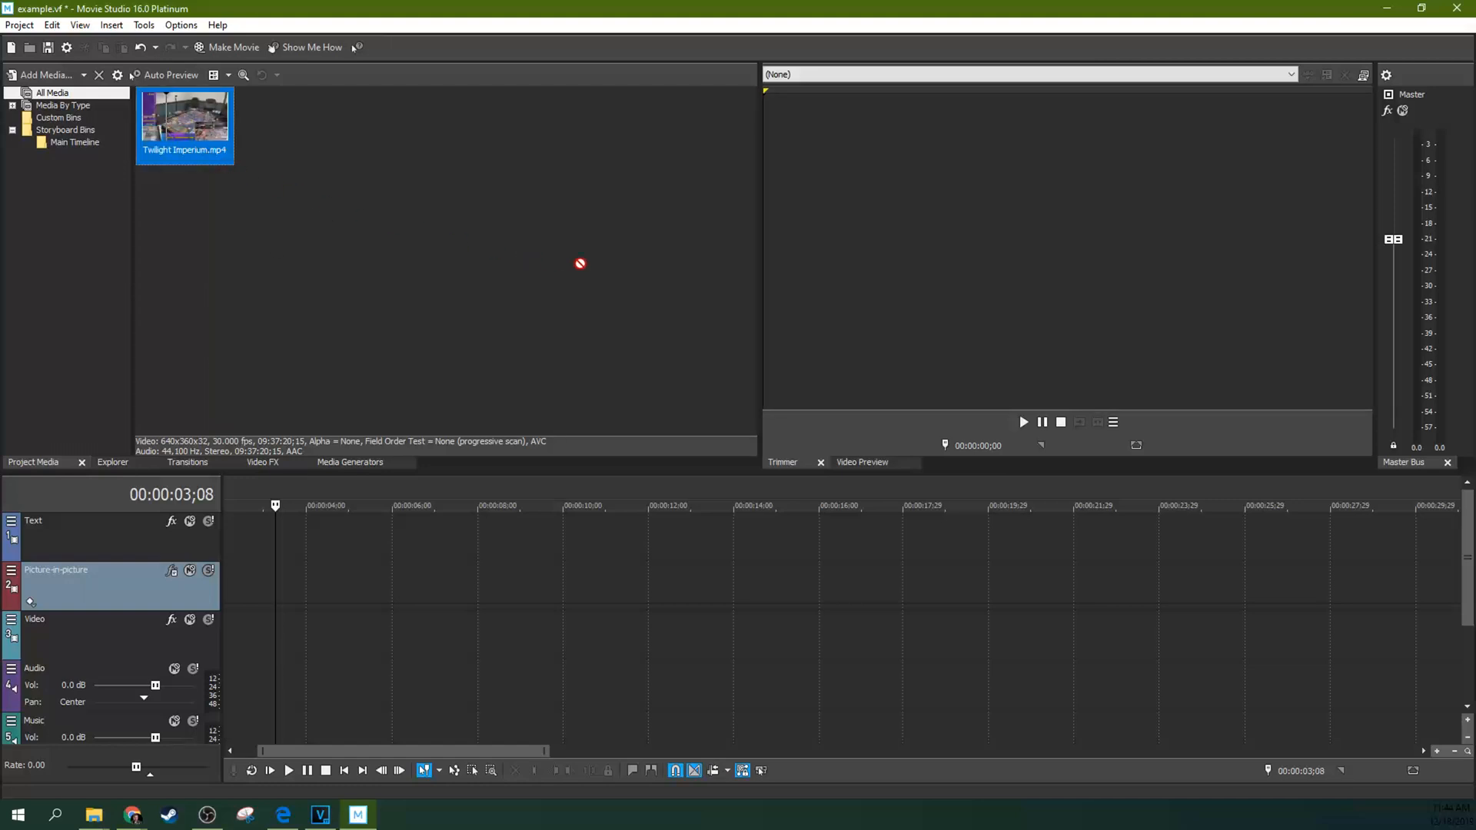
# Send the imported Twilight Imperium.mp4 clip from Project Media into the Trimmer
pyautogui.doubleClick(185, 115)
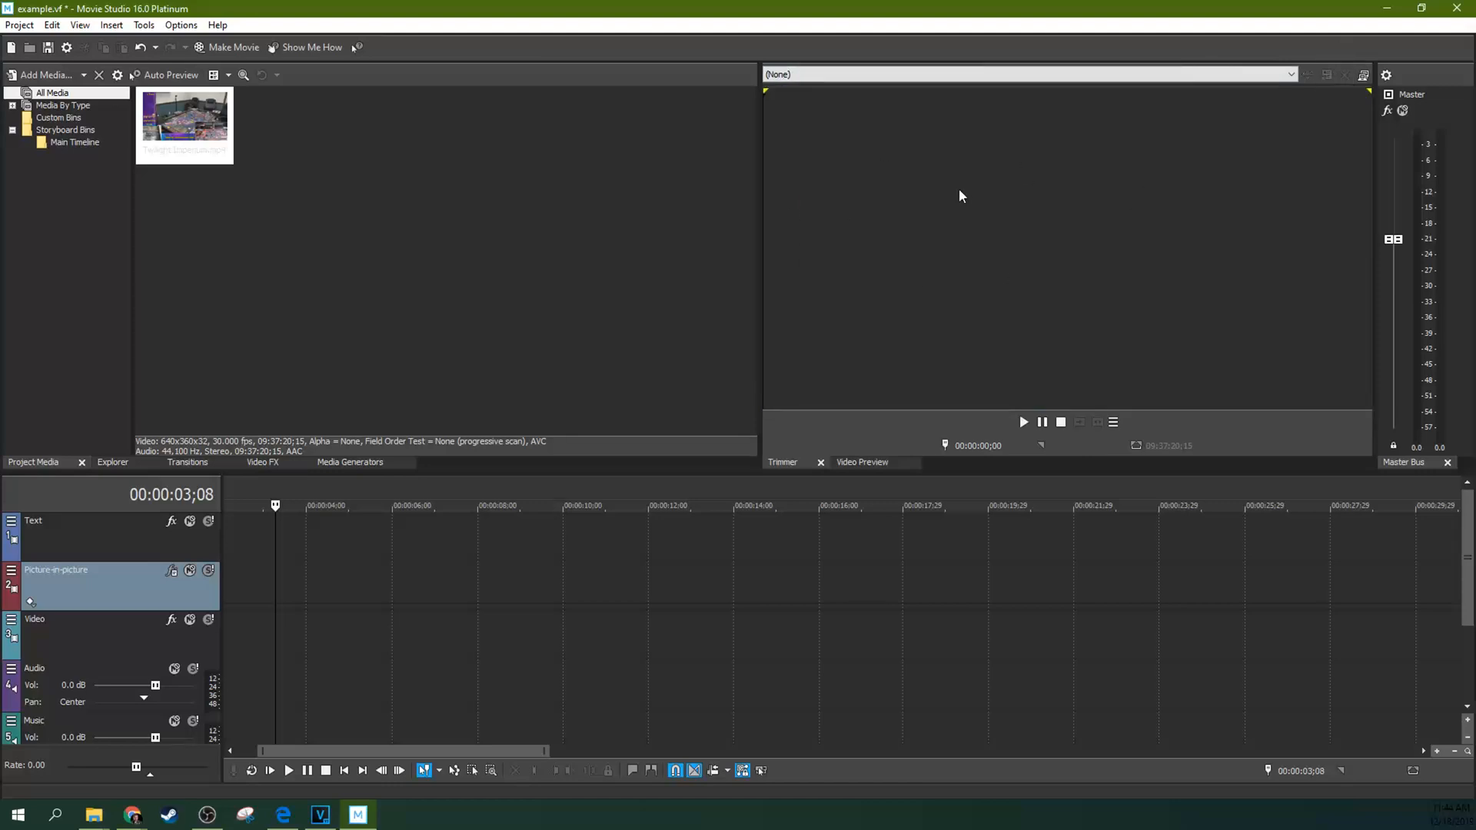
# Load the game video in the Trimmer, pause playback and mark 02:15:46;03 to 02:27:24;11
pyautogui.click(185, 124)
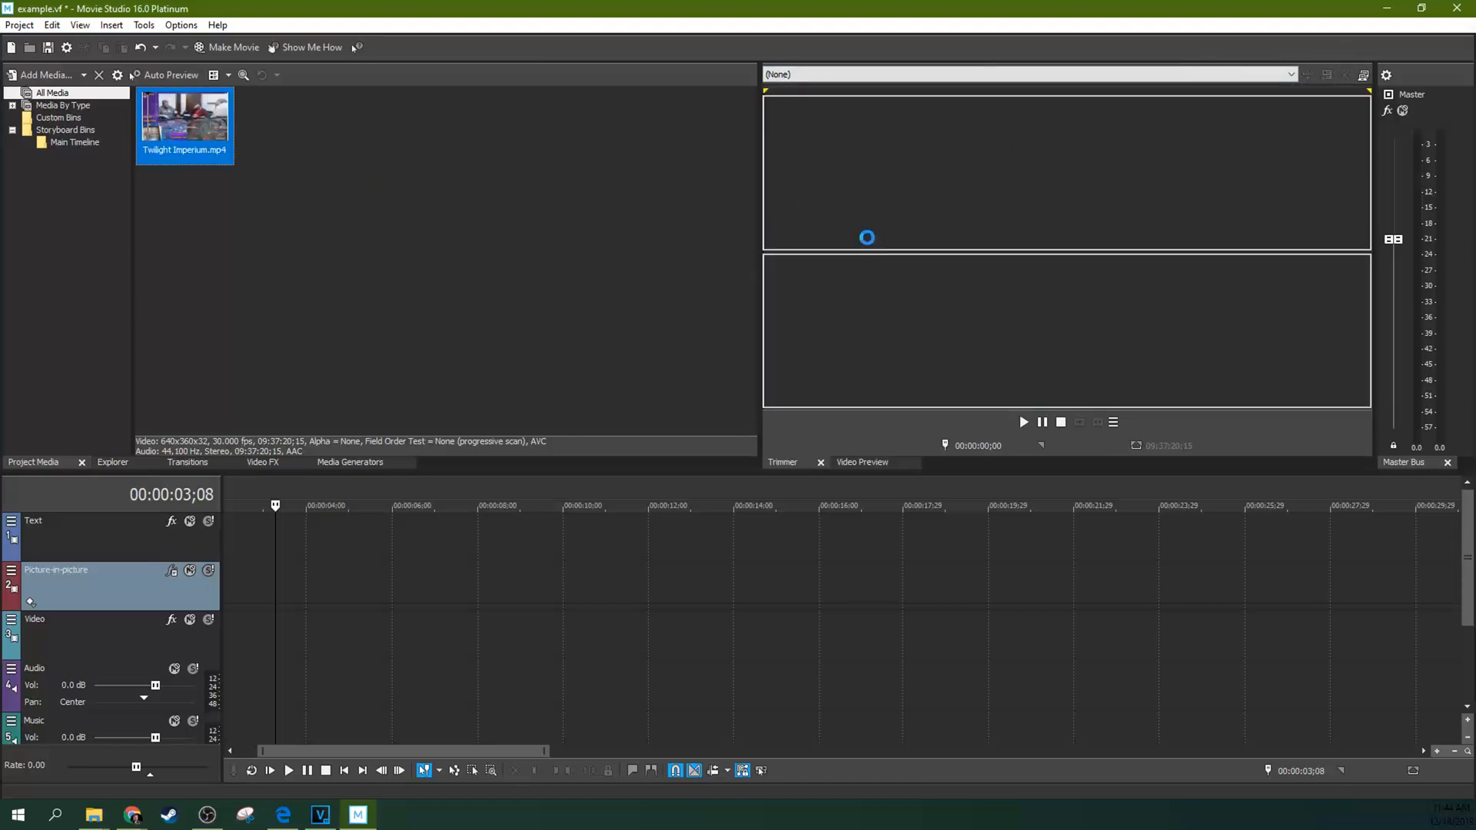
pyautogui.doubleClick(185, 118)
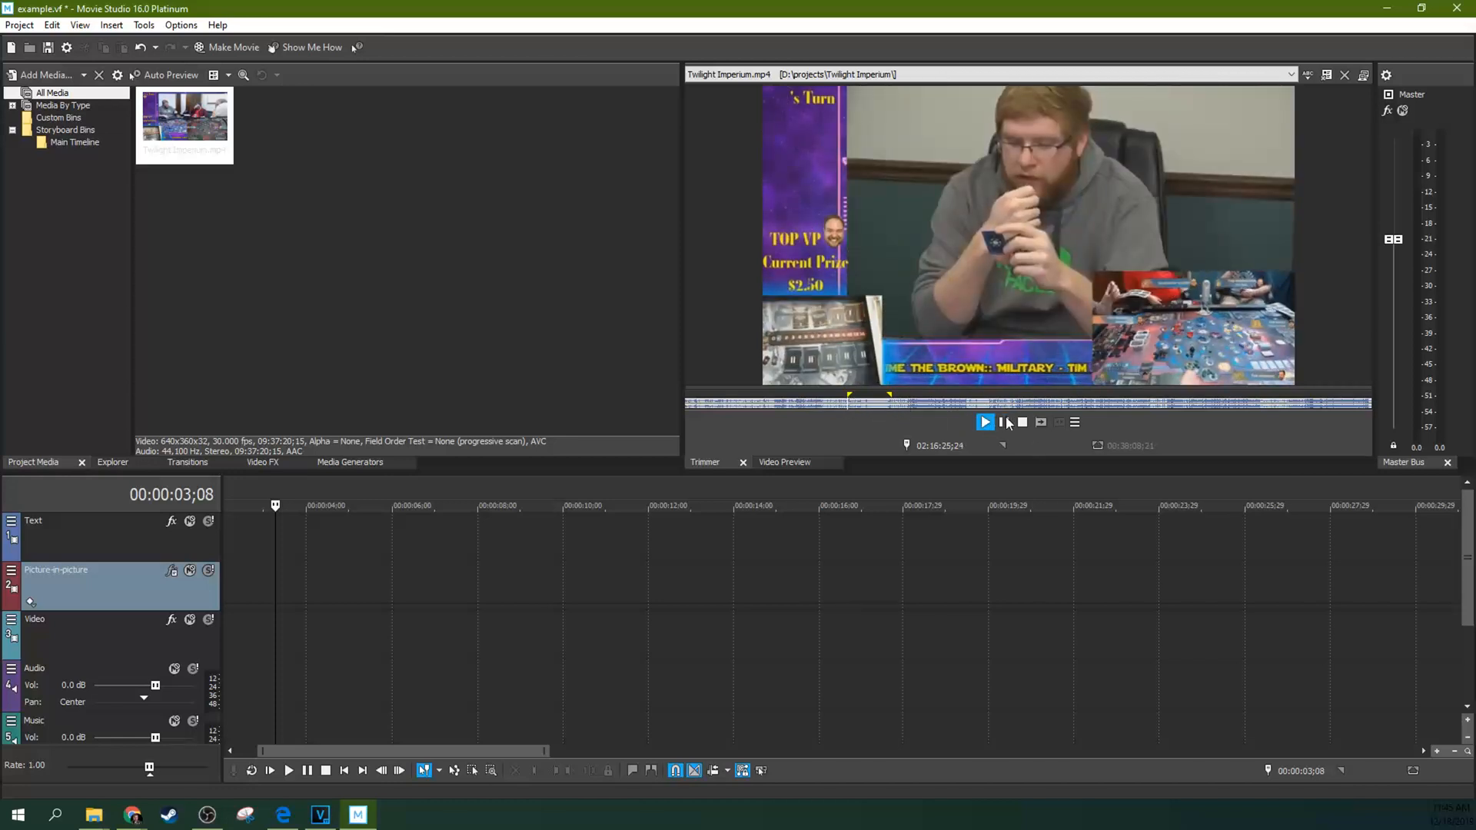
pyautogui.click(984, 422)
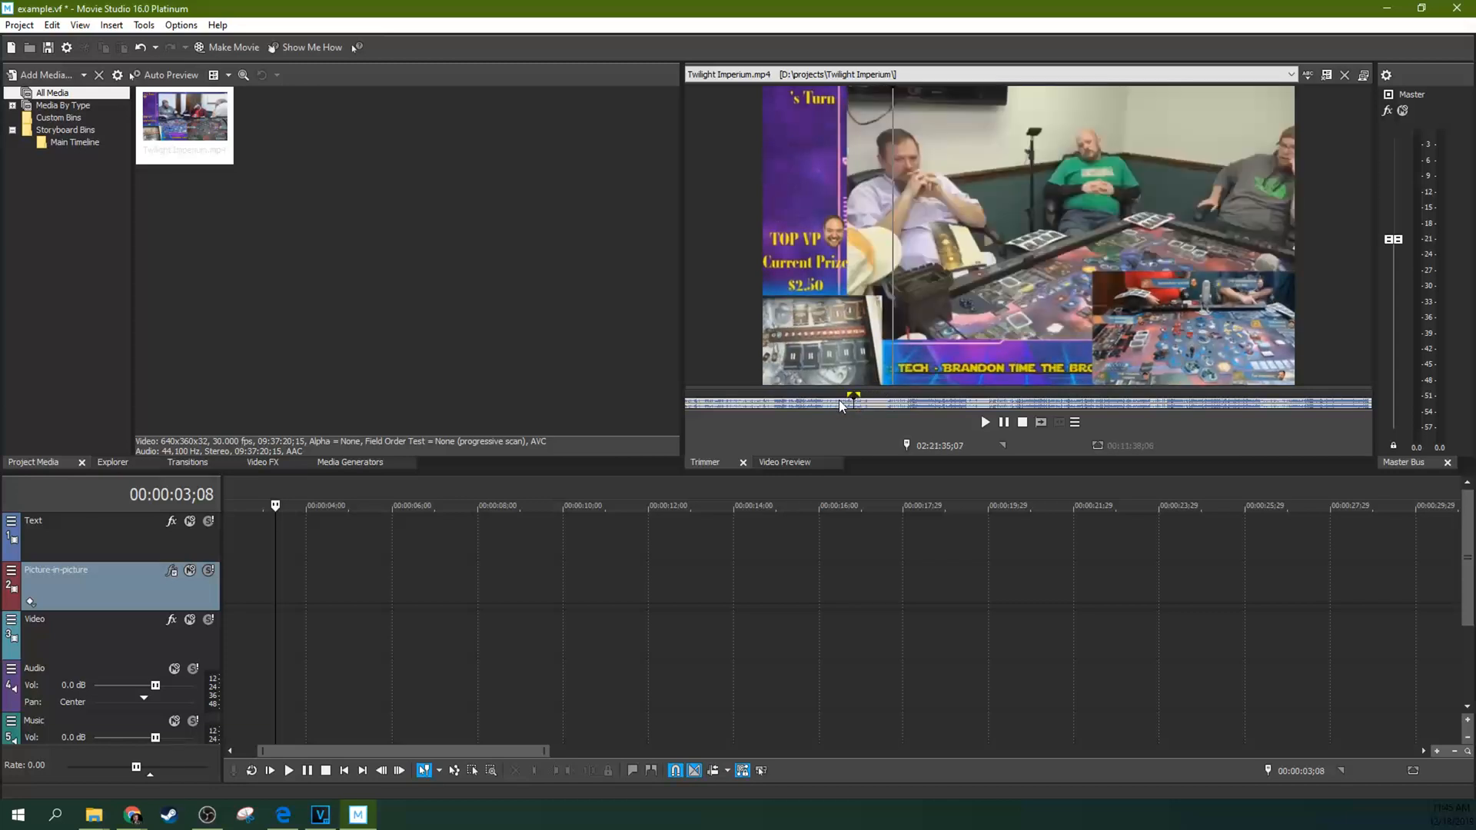
pyautogui.moveTo(843, 403); pyautogui.dragTo(857, 402)
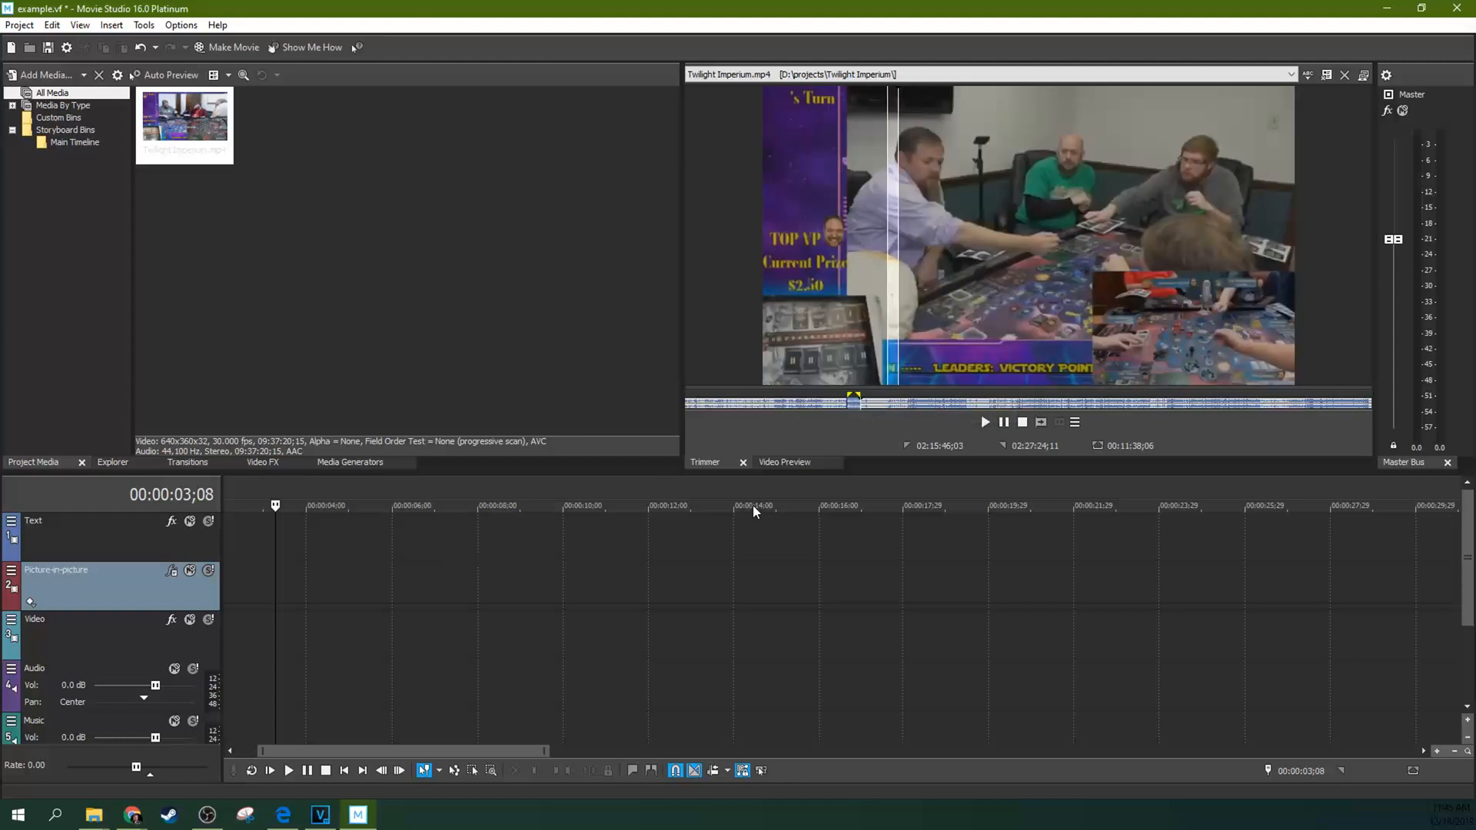
pyautogui.moveTo(1039, 422)
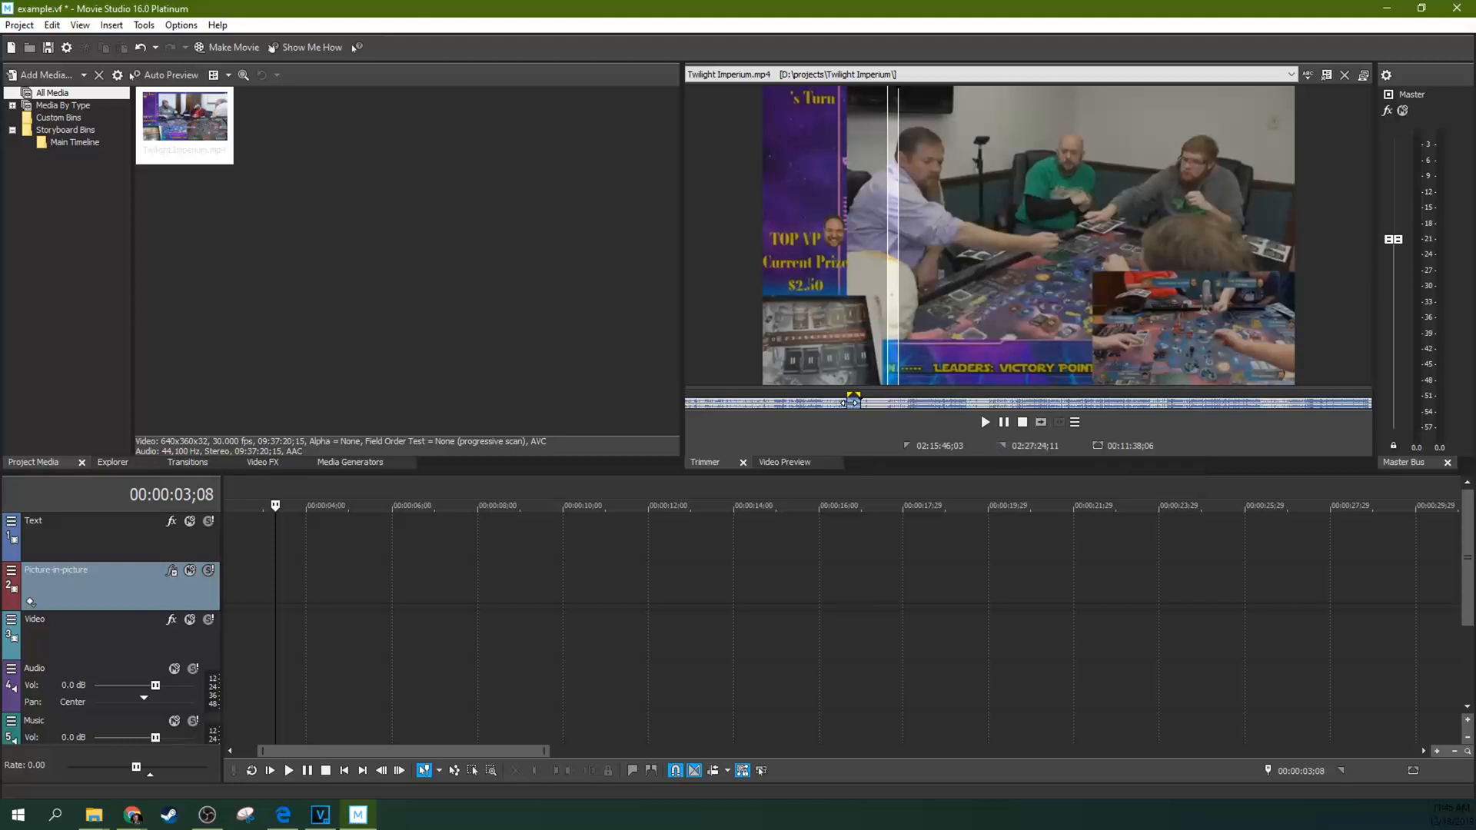
pyautogui.moveTo(1041, 422)
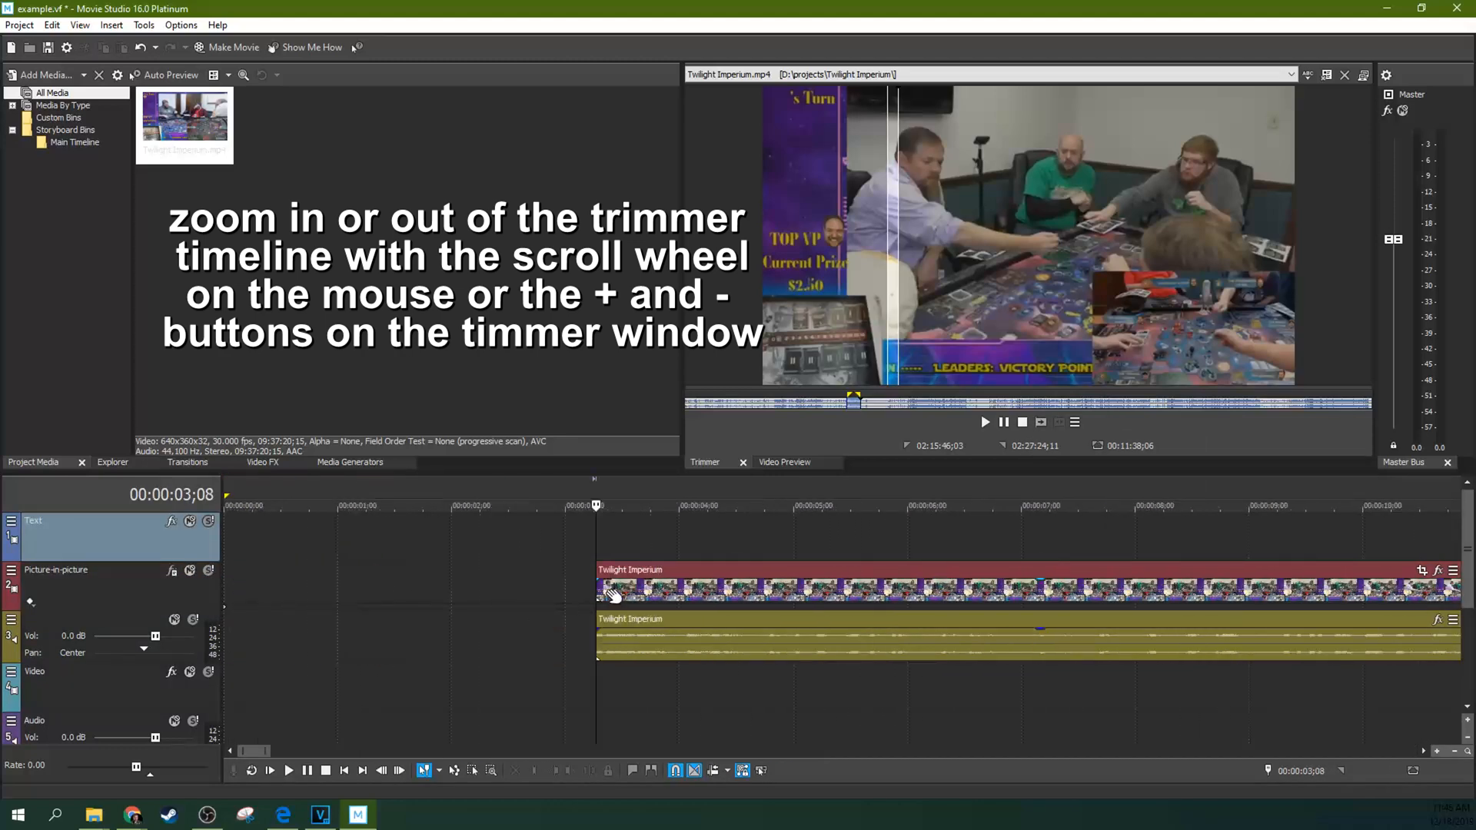
pyautogui.moveTo(1215, 505)
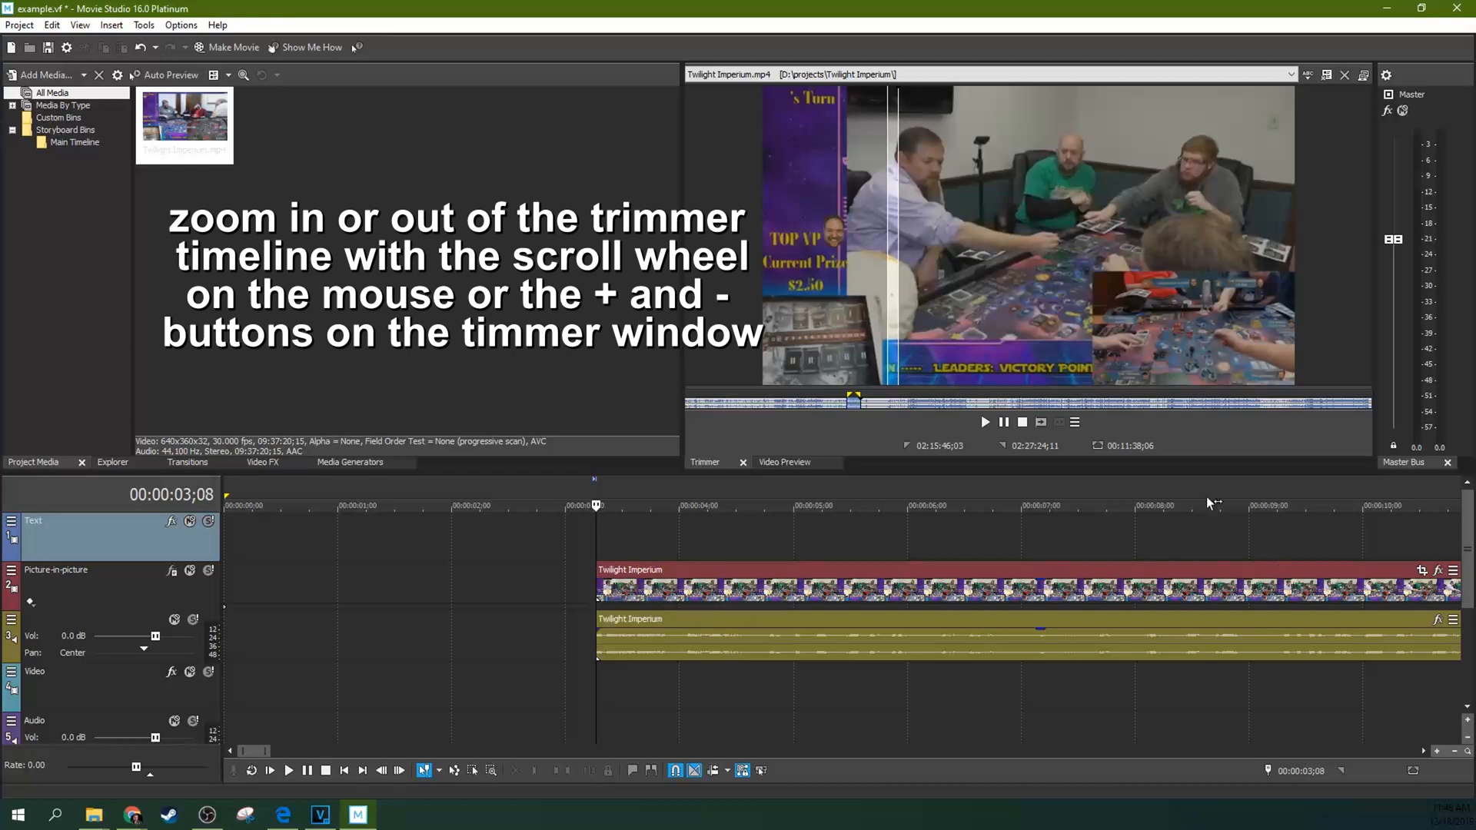
# Reveal the Trimmer's playback and subclip commands for the marked eleven-minute section
pyautogui.click(1075, 422)
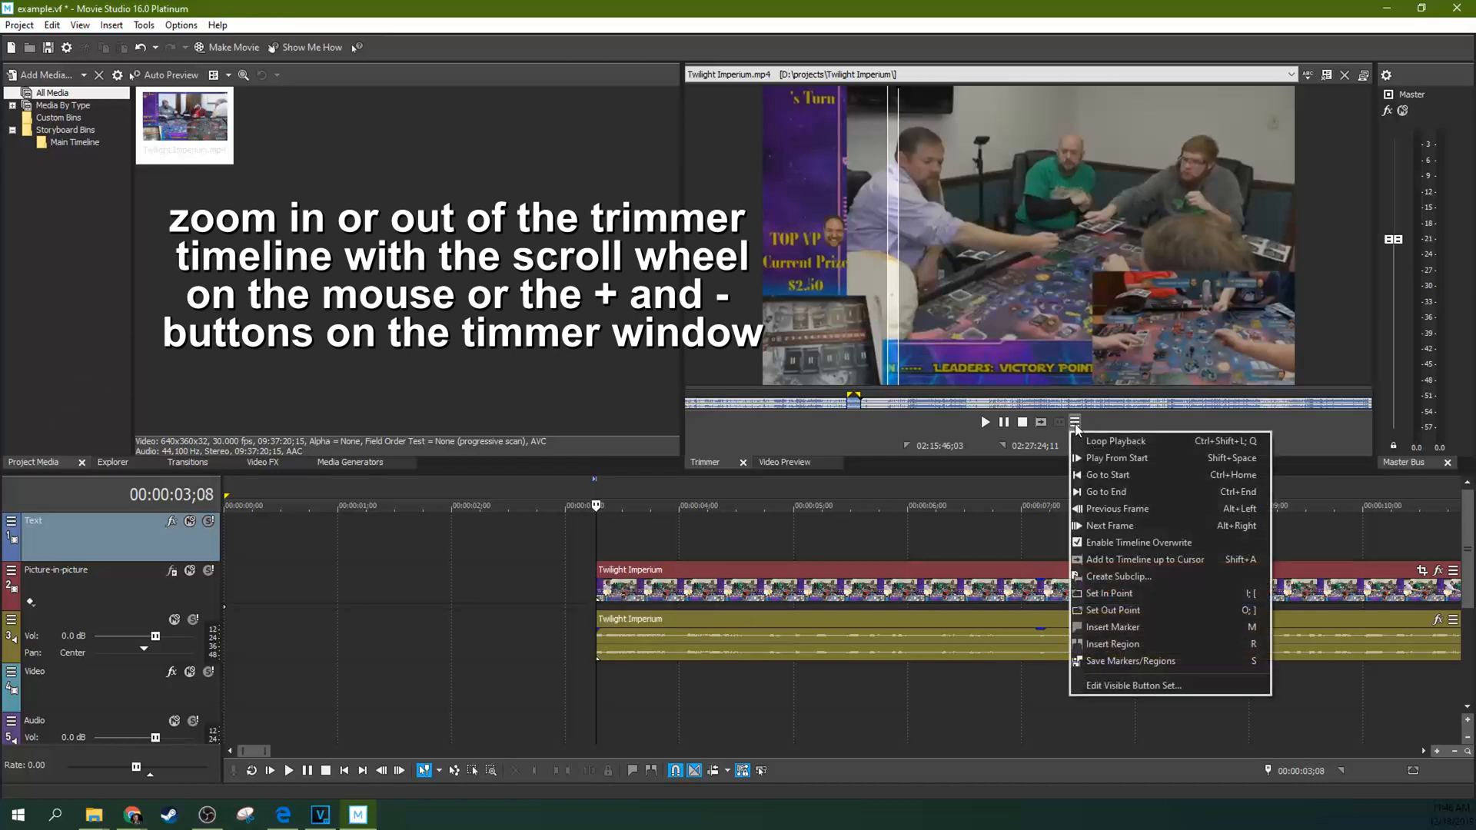
pyautogui.moveTo(1144, 560)
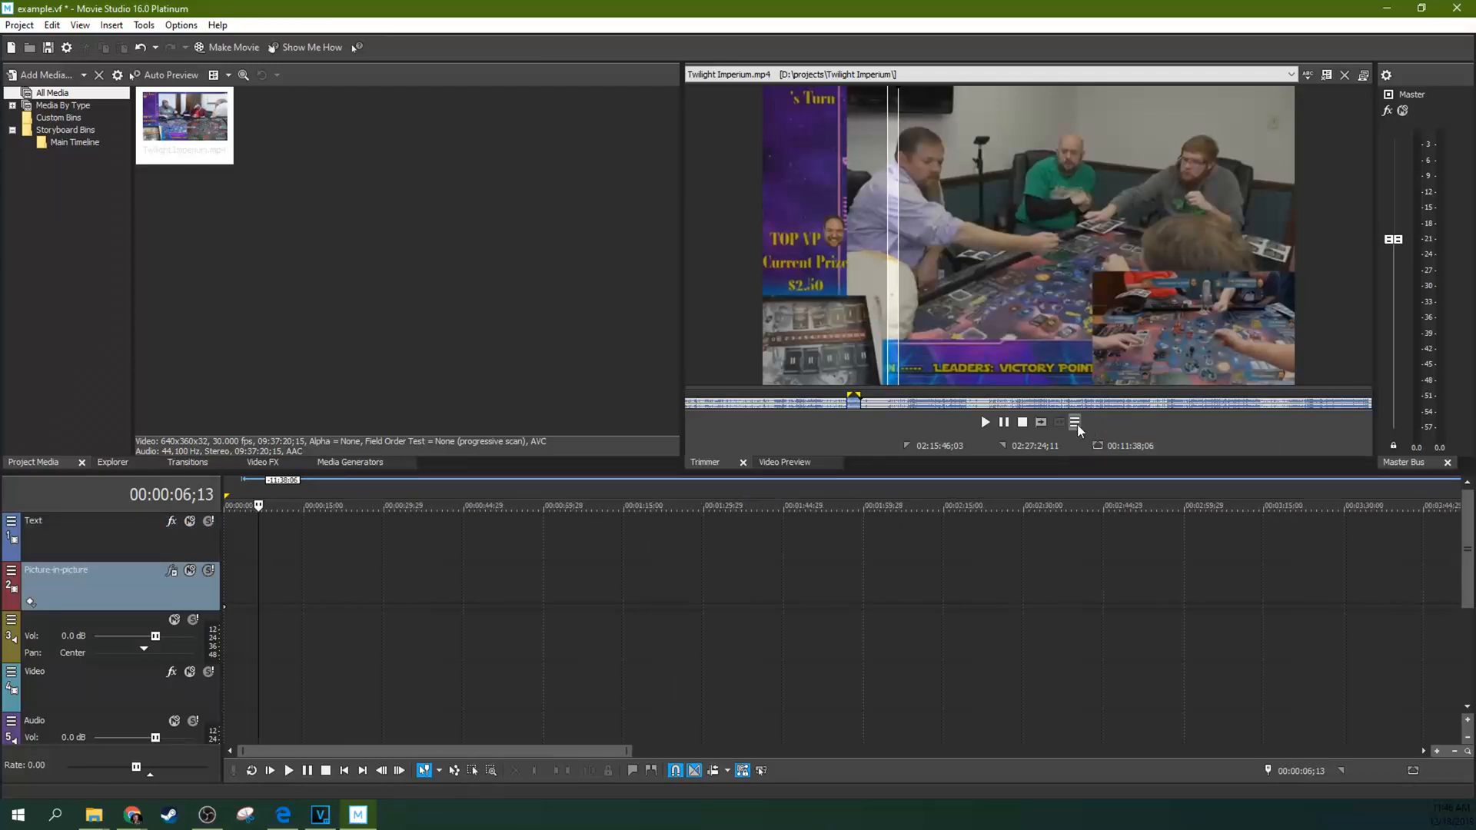
# Create a subclip from the Trimmer section and name it 'anything you want'
pyautogui.click(1075, 422)
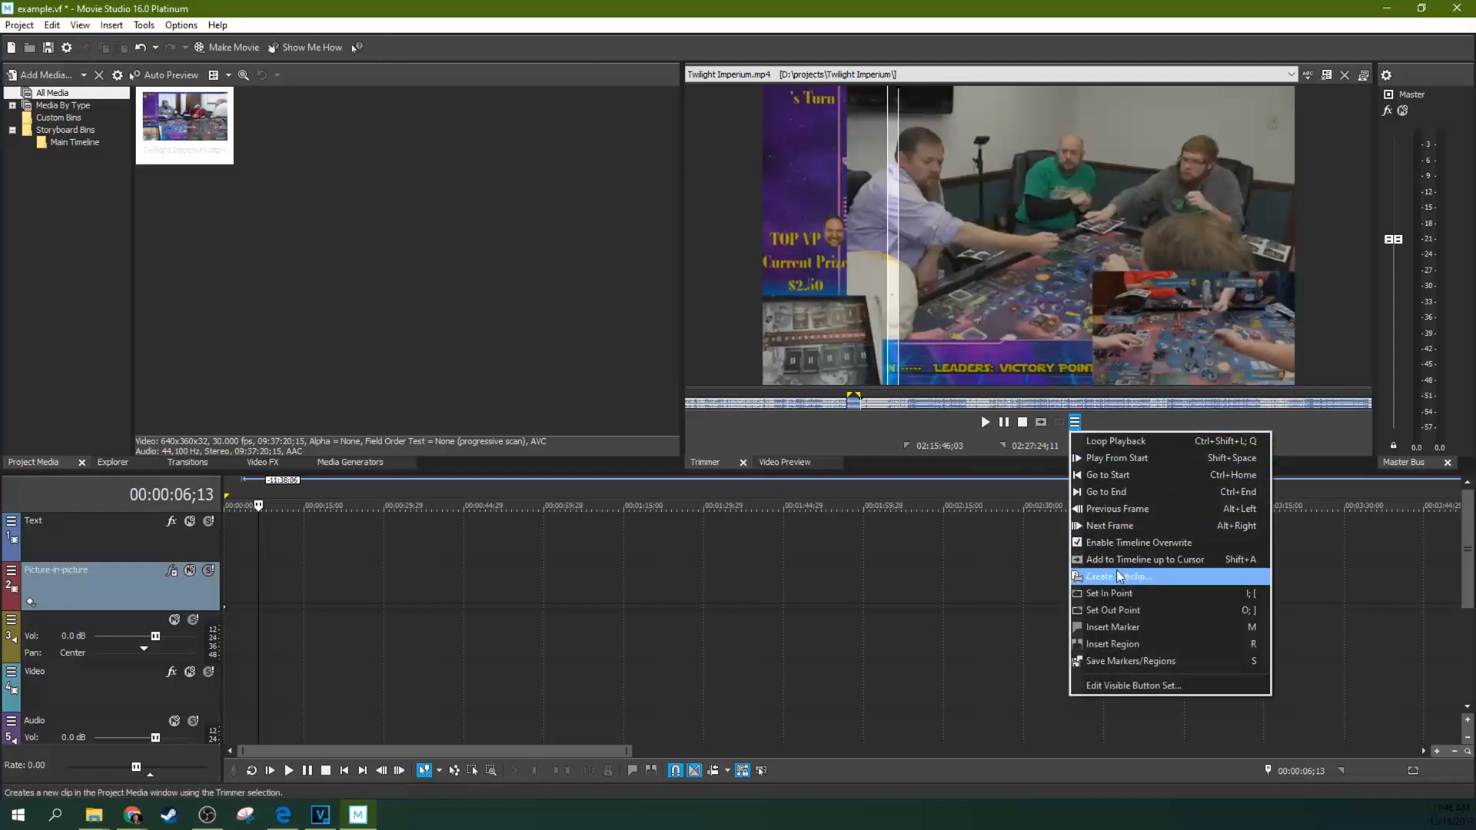
pyautogui.click(1119, 577)
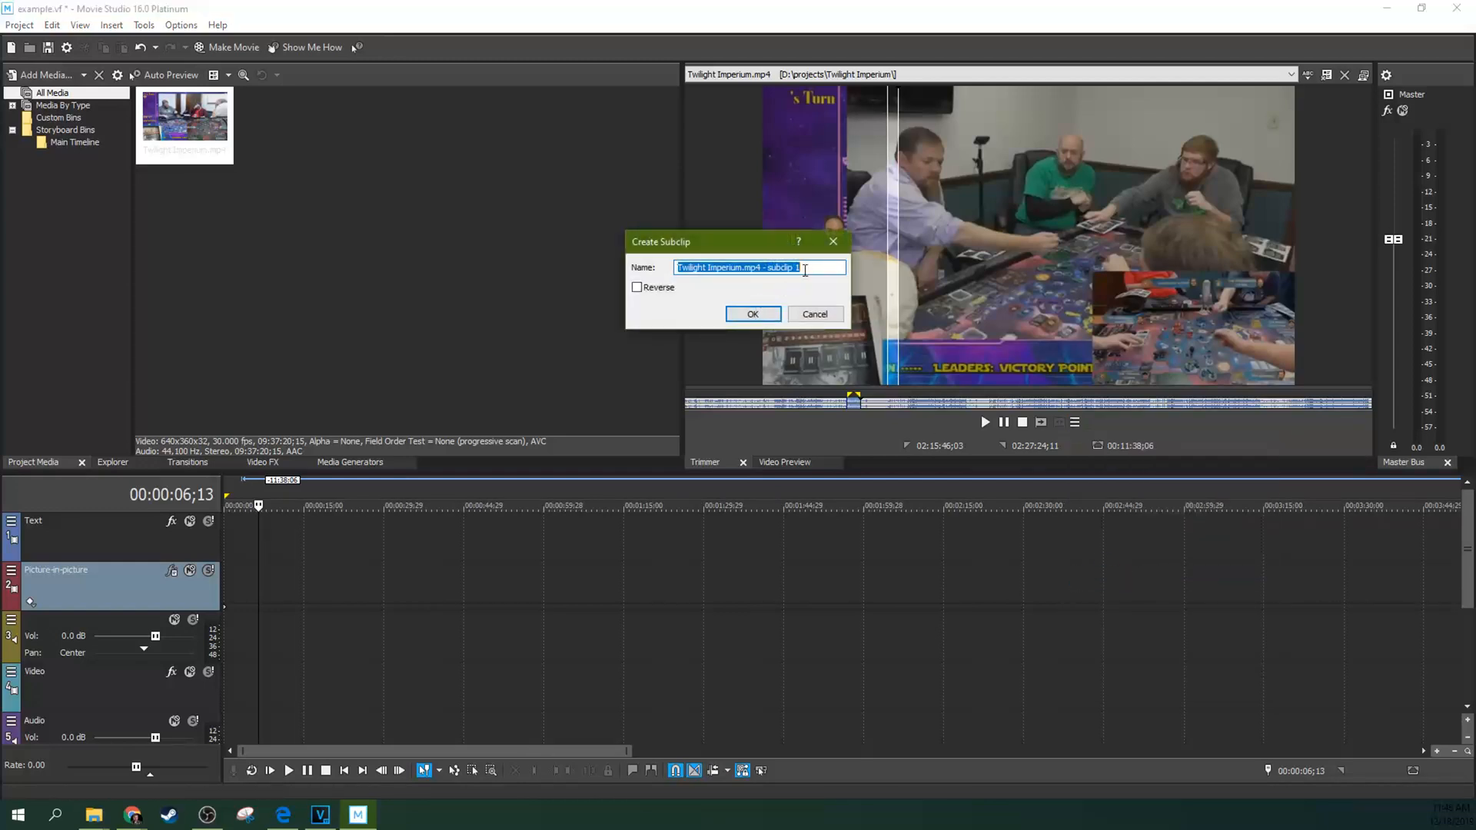
pyautogui.write('anything')
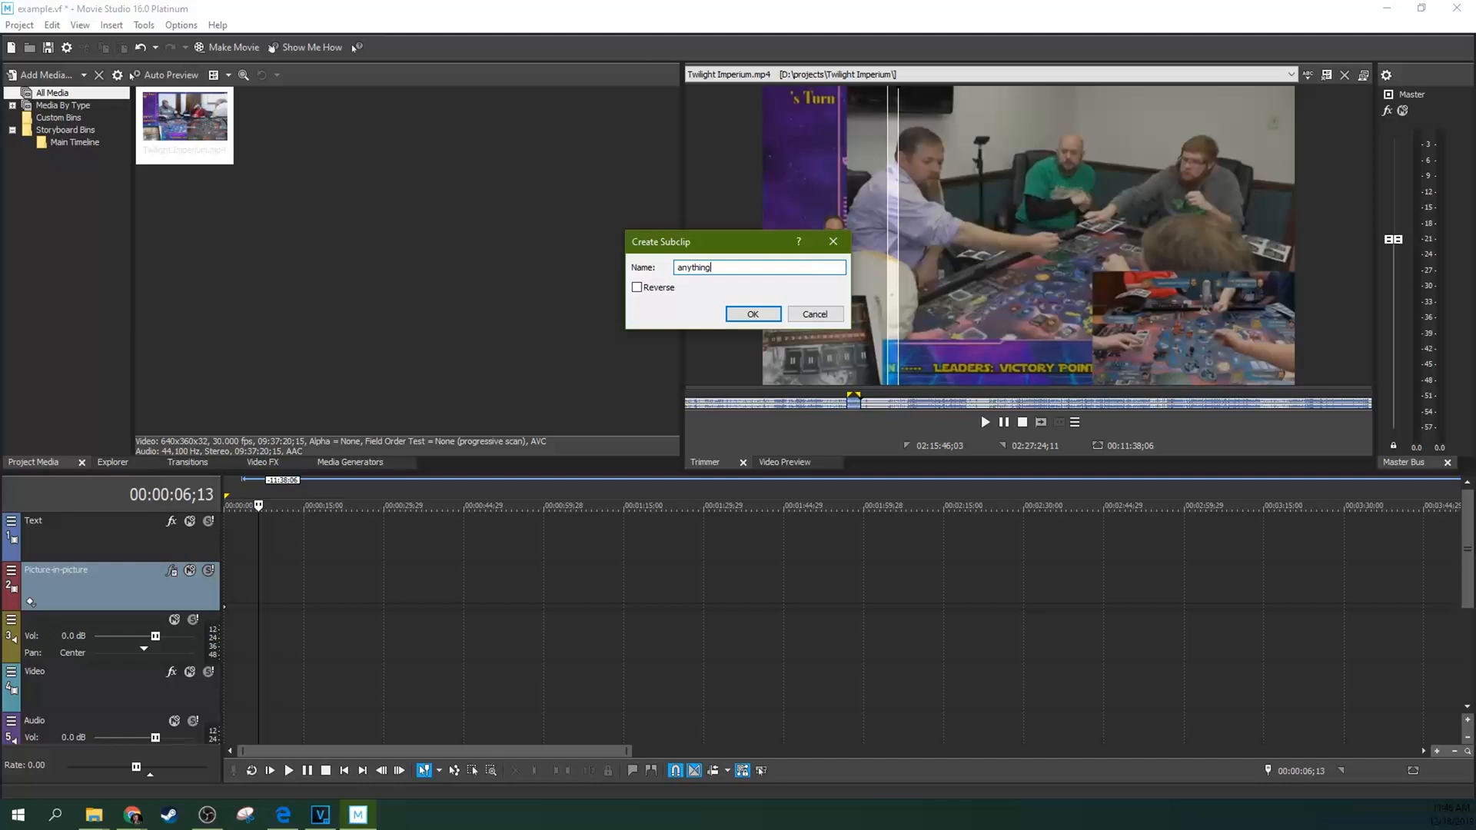
pyautogui.write('you want')
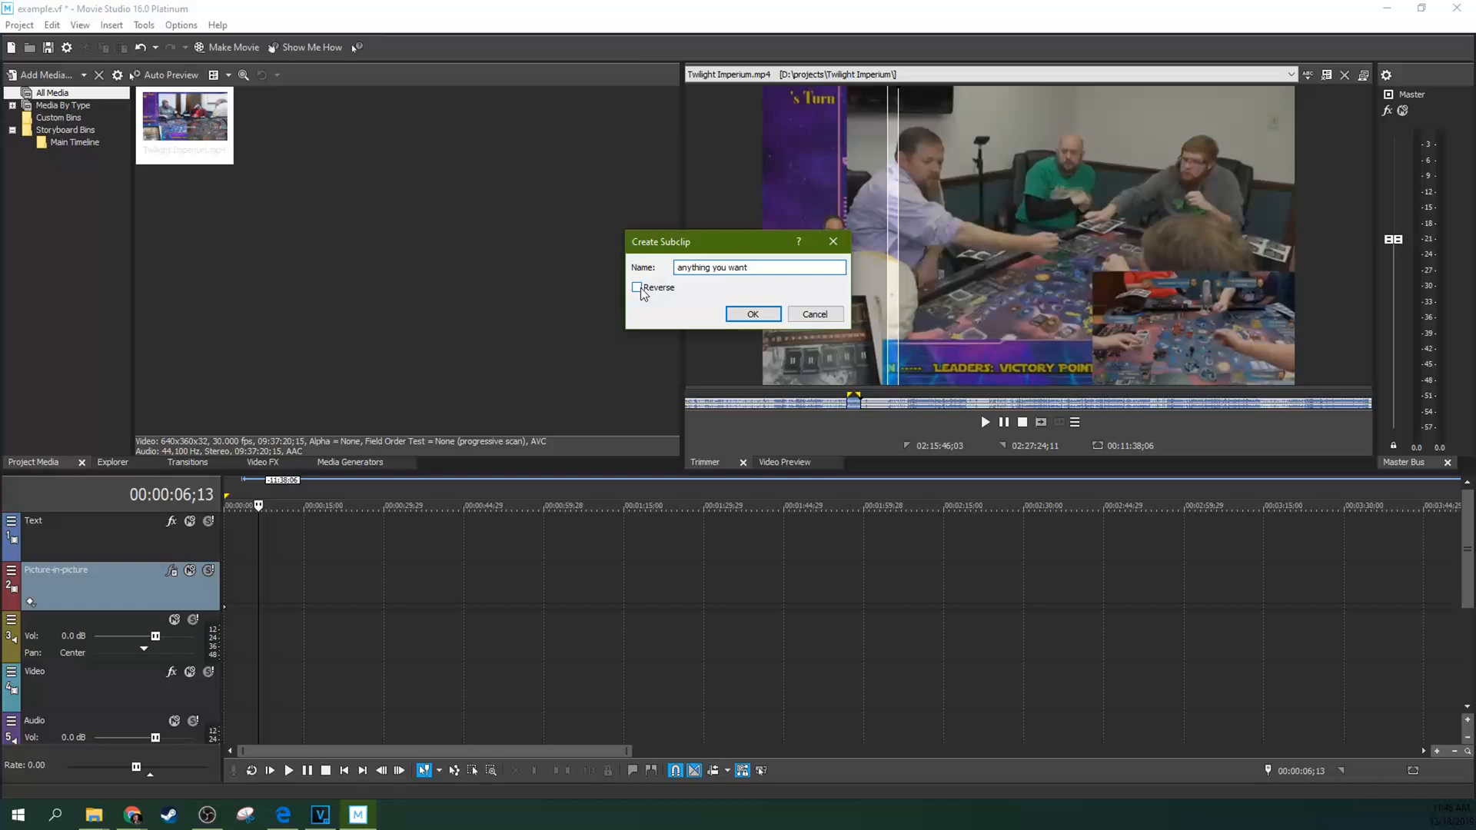
pyautogui.moveTo(660, 241); pyautogui.dragTo(628, 262)
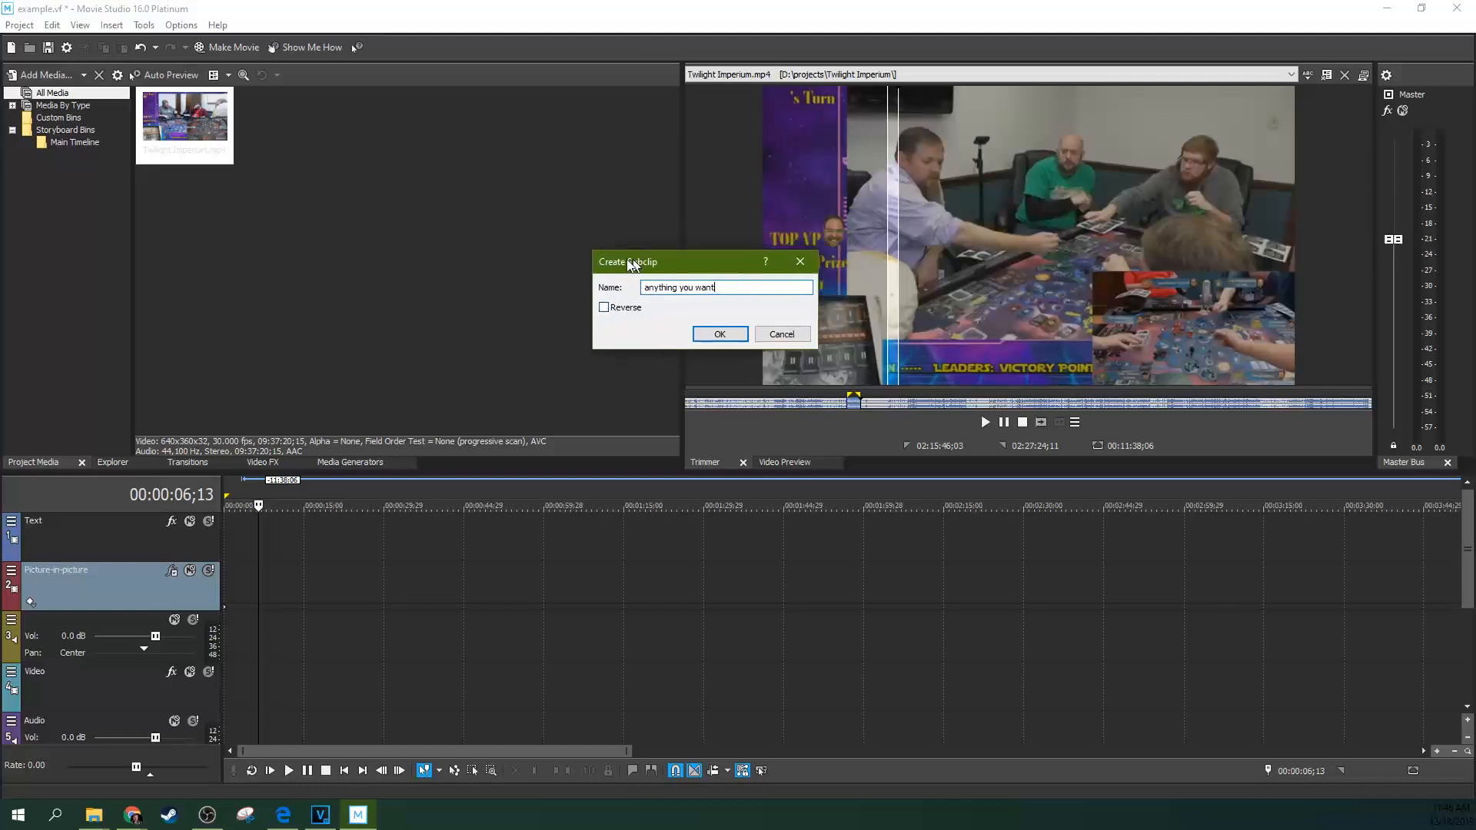
pyautogui.moveTo(628, 261); pyautogui.dragTo(560, 261)
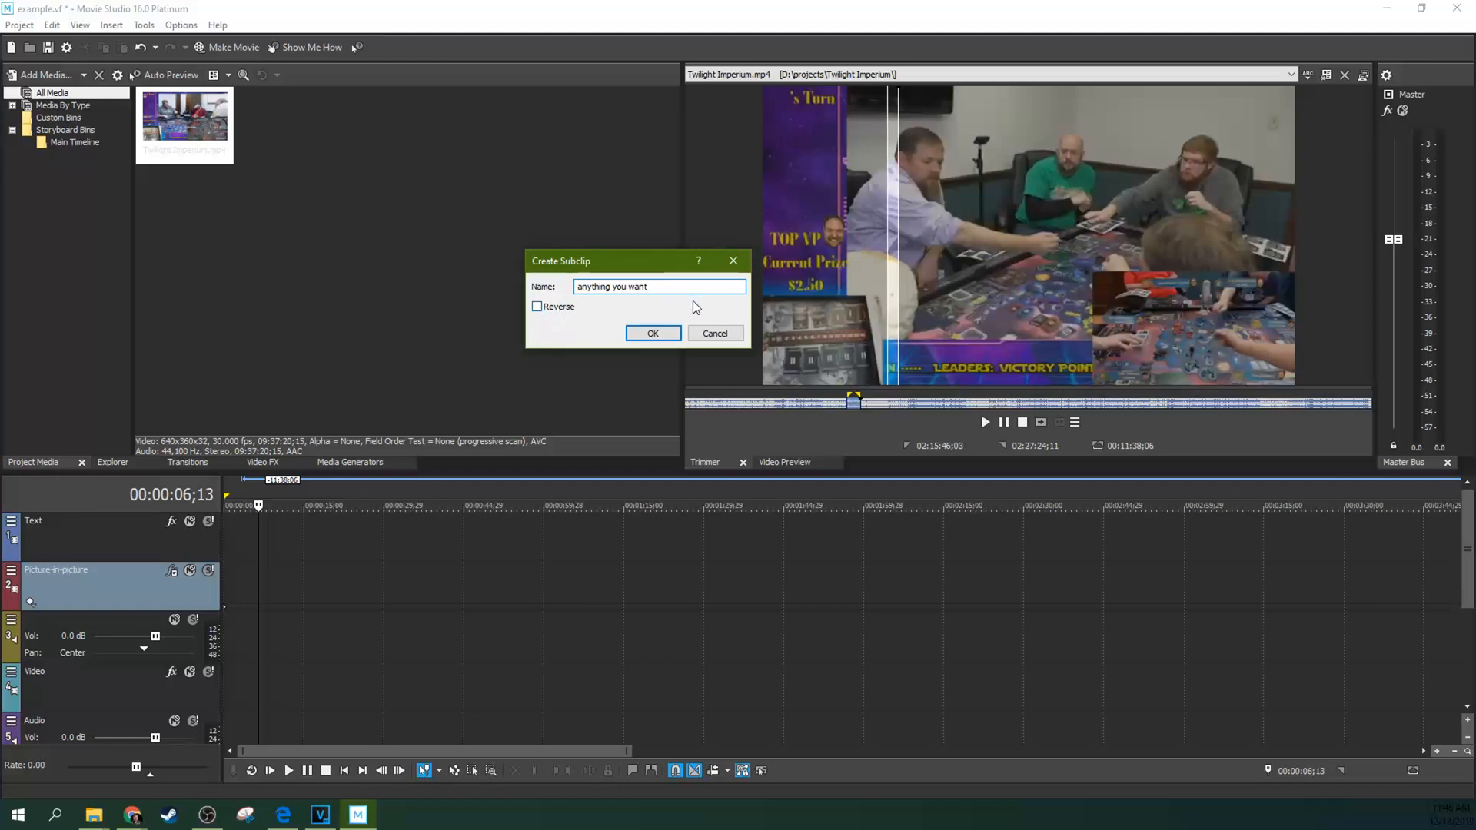
pyautogui.moveTo(665, 311)
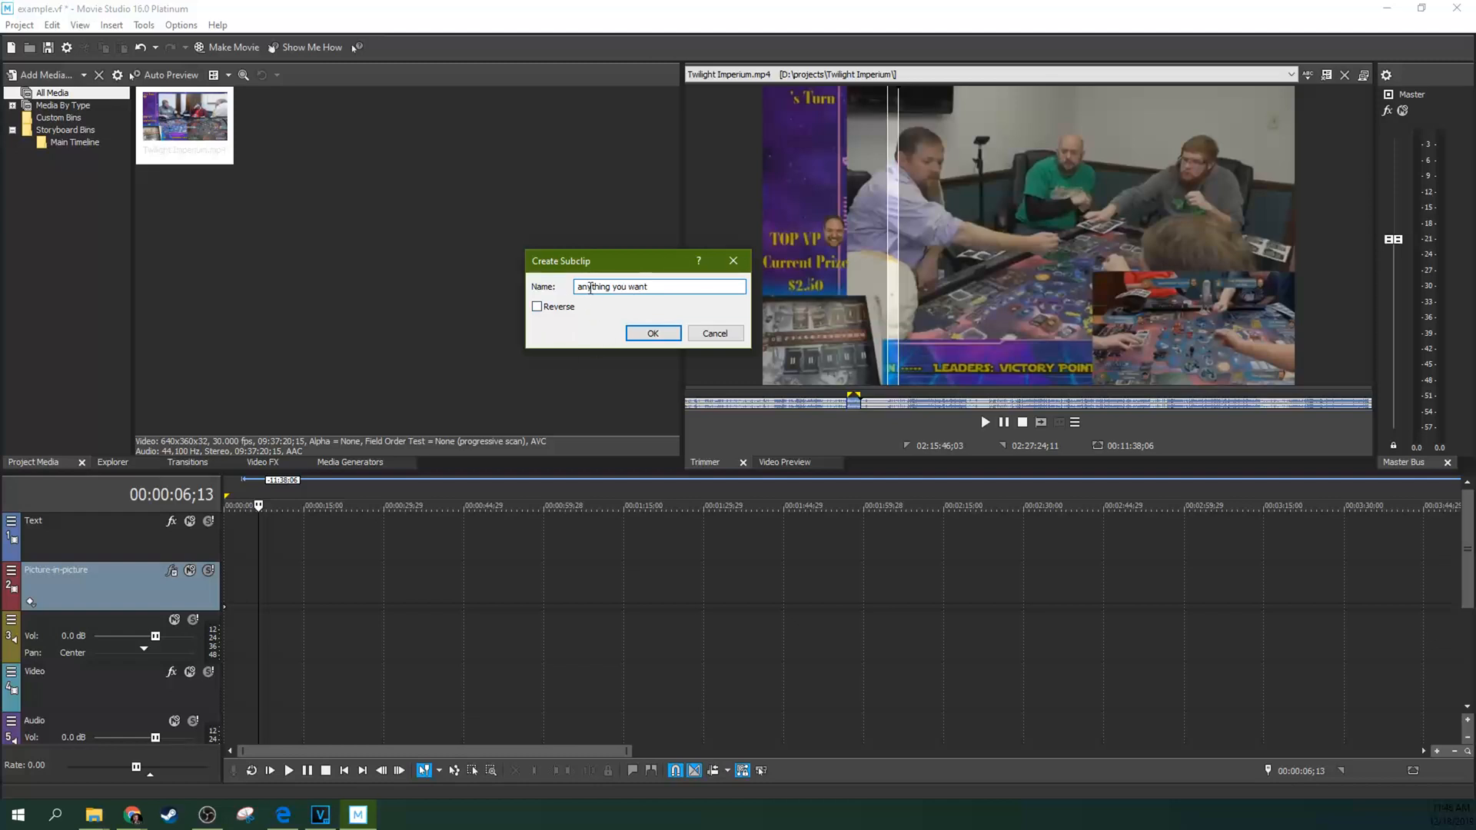
pyautogui.click(652, 333)
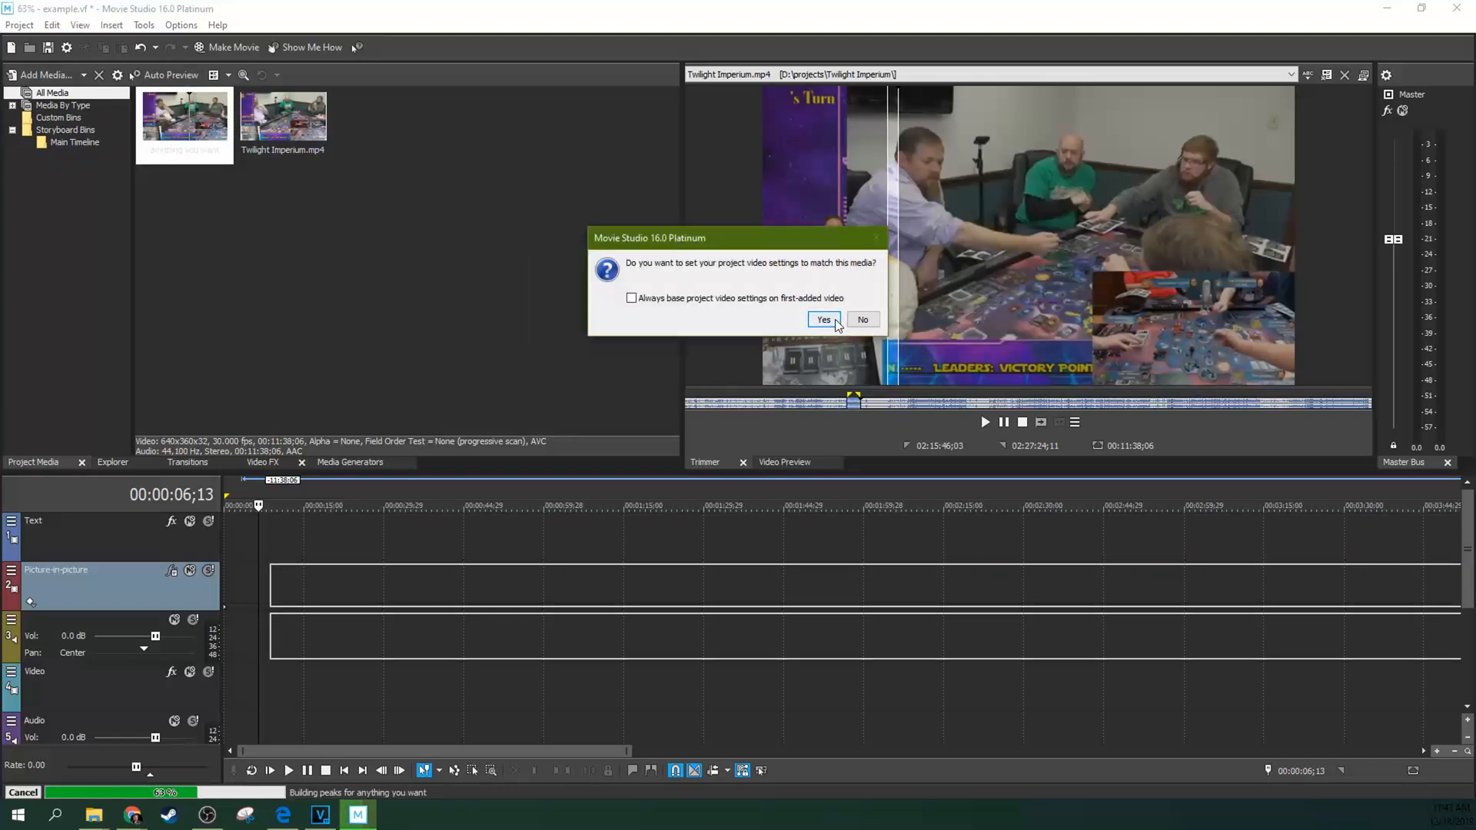
# Answer Yes to match project video settings to the subclip, then show All Media
pyautogui.click(824, 320)
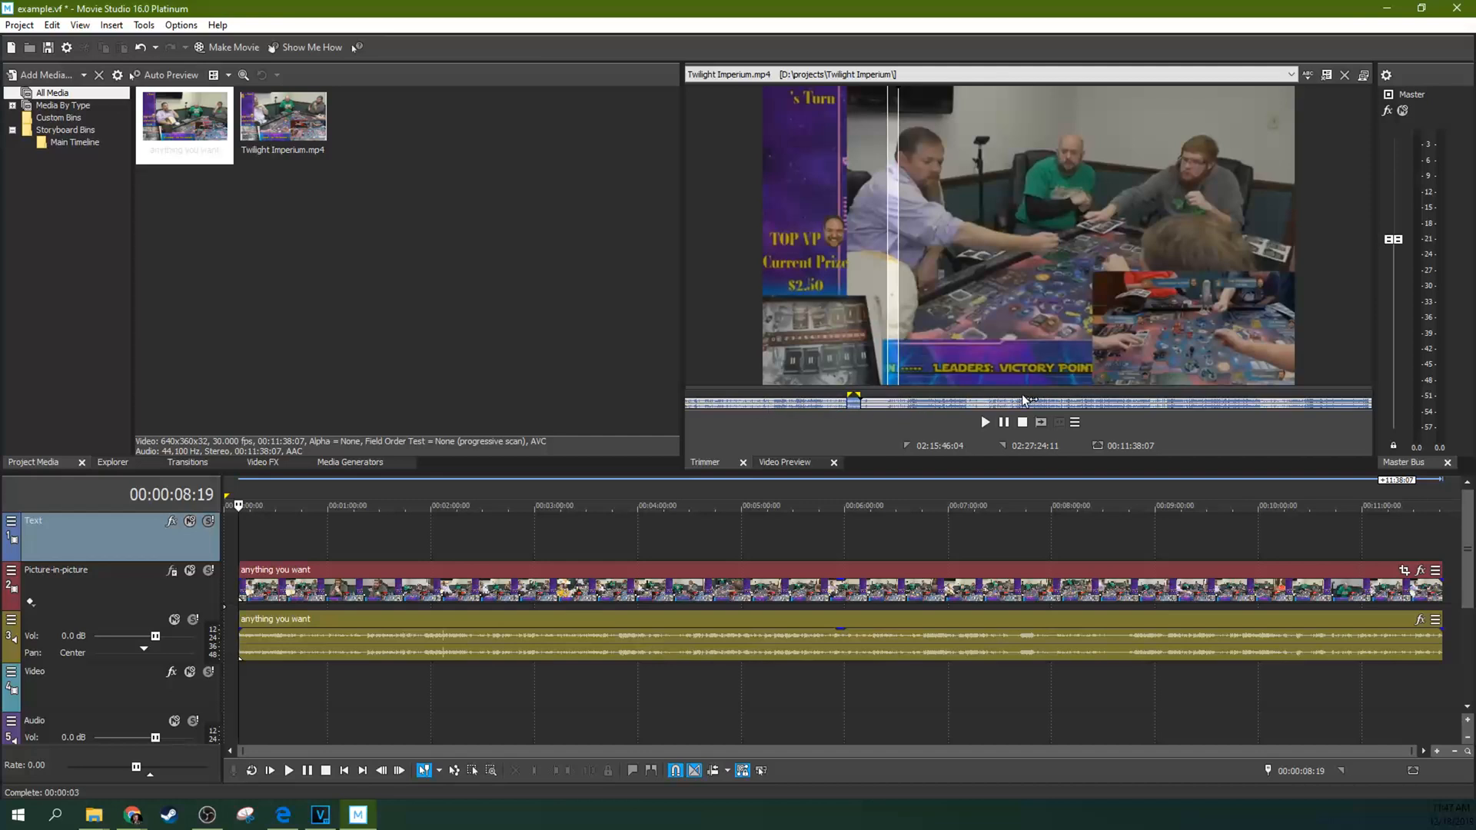
pyautogui.moveTo(744, 409)
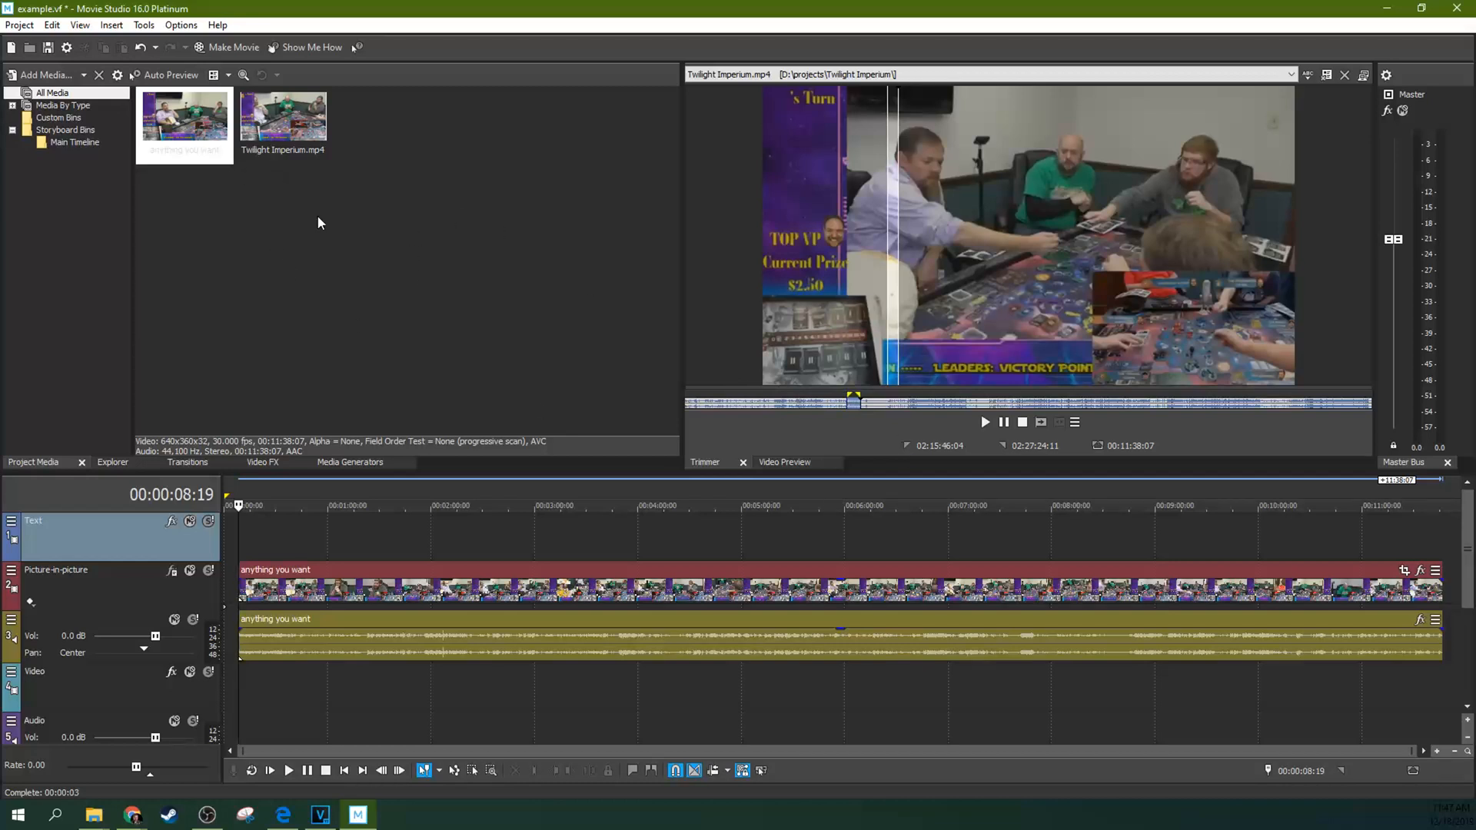
pyautogui.moveTo(69, 137)
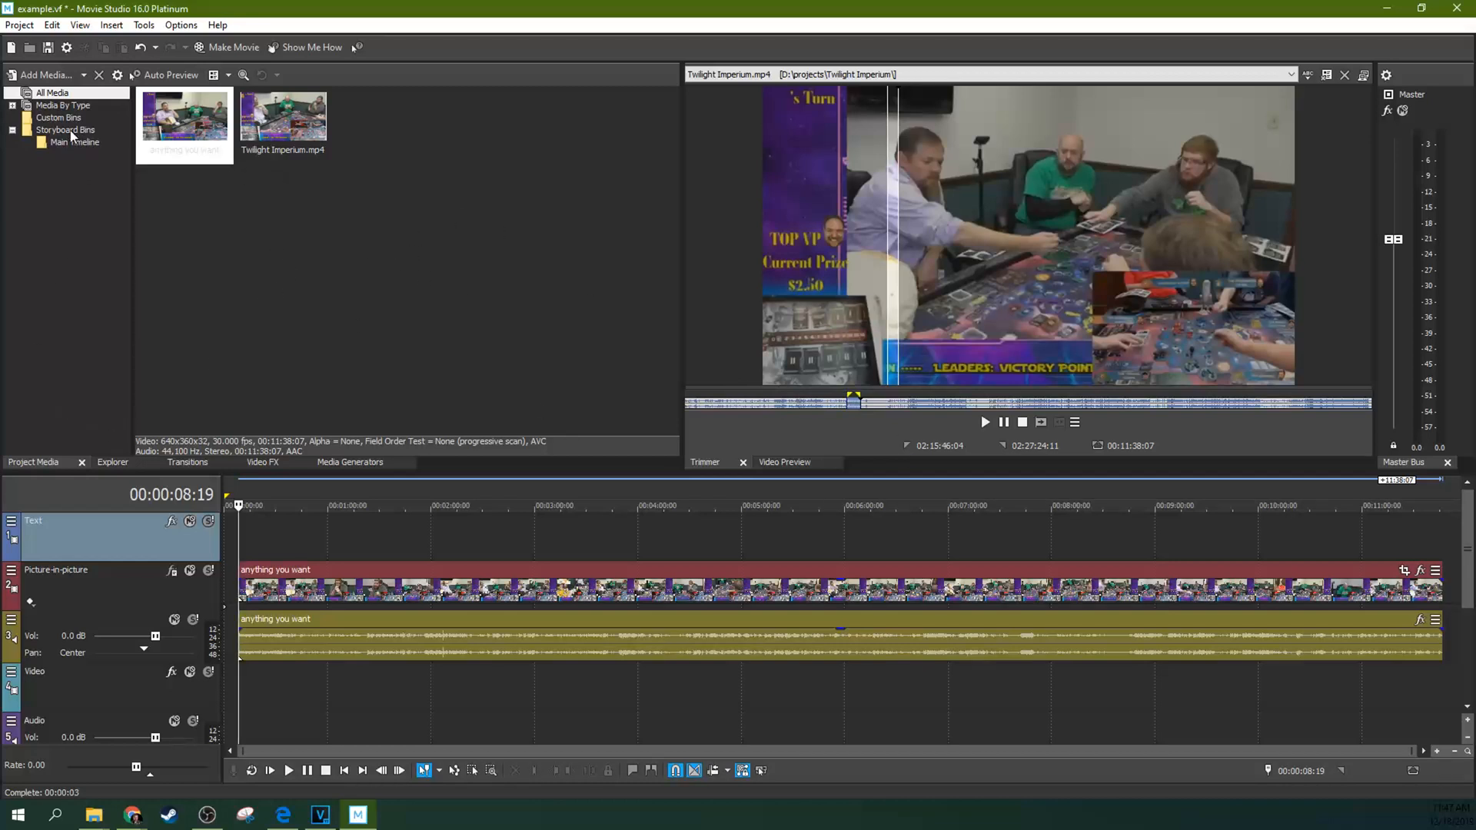
pyautogui.click(53, 92)
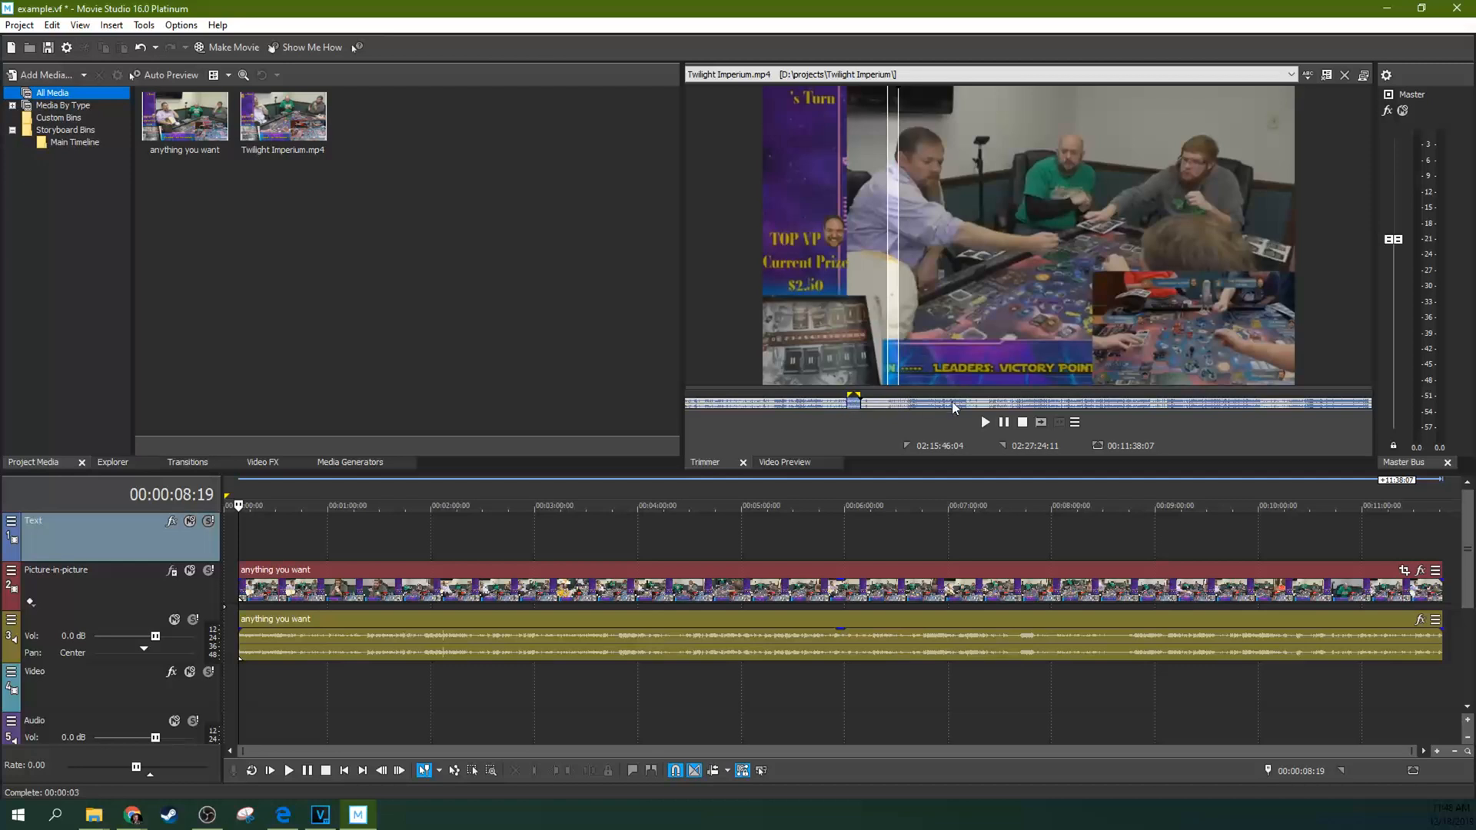
# Create a second Trimmer subclip from the later section, keeping its default name
pyautogui.click(1075, 422)
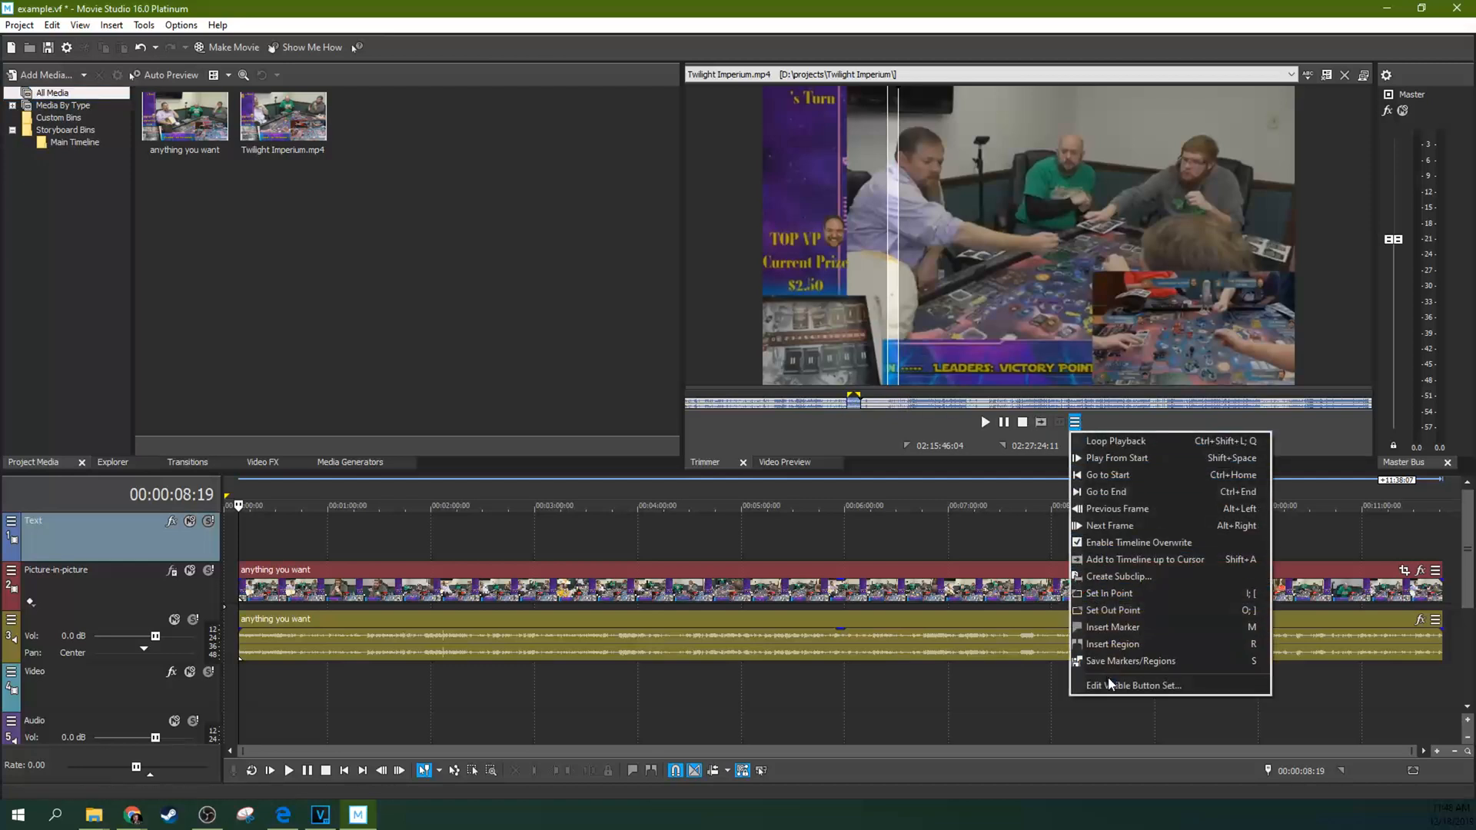
pyautogui.click(1133, 686)
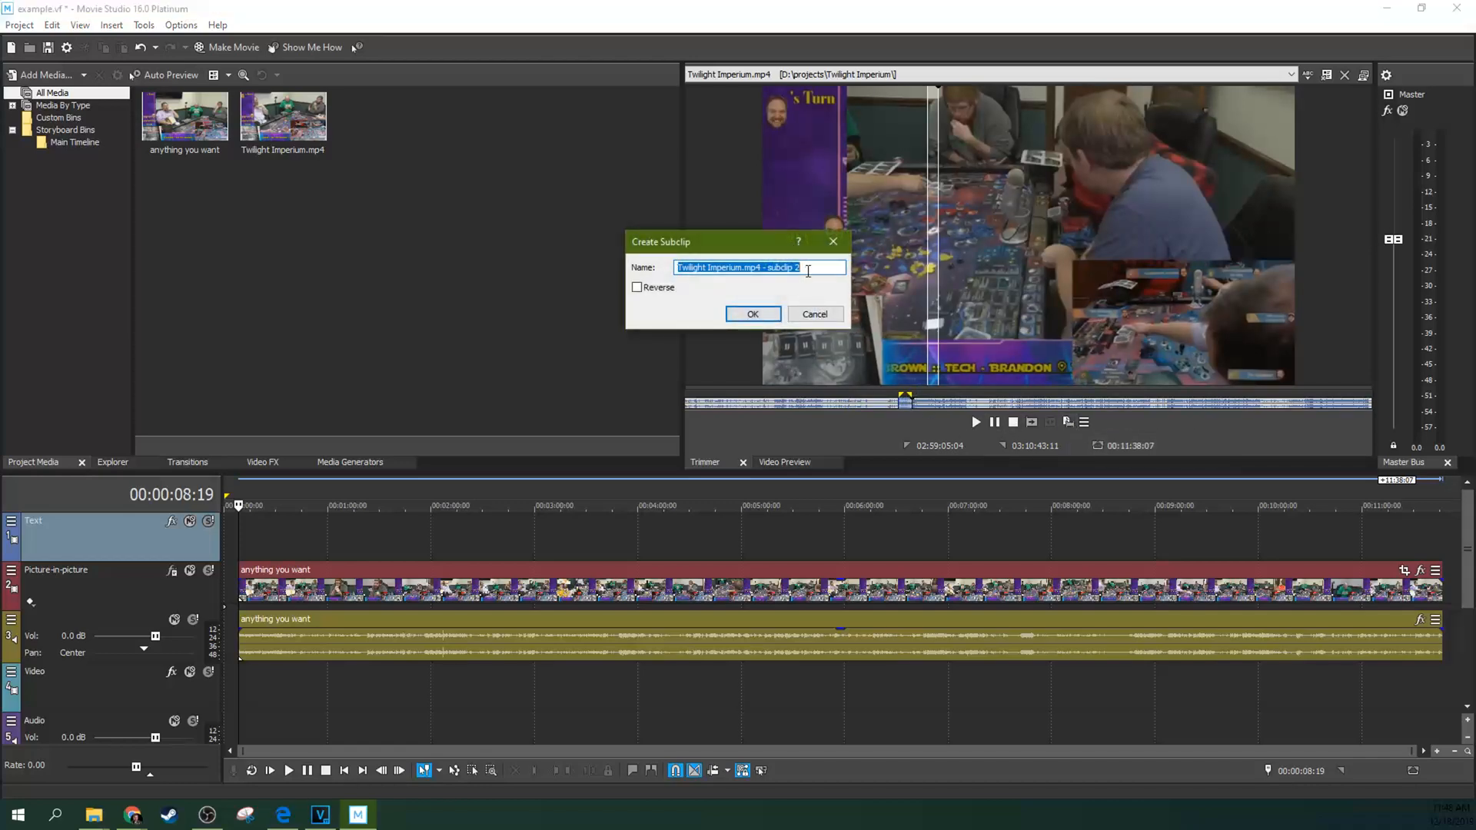
pyautogui.click(752, 314)
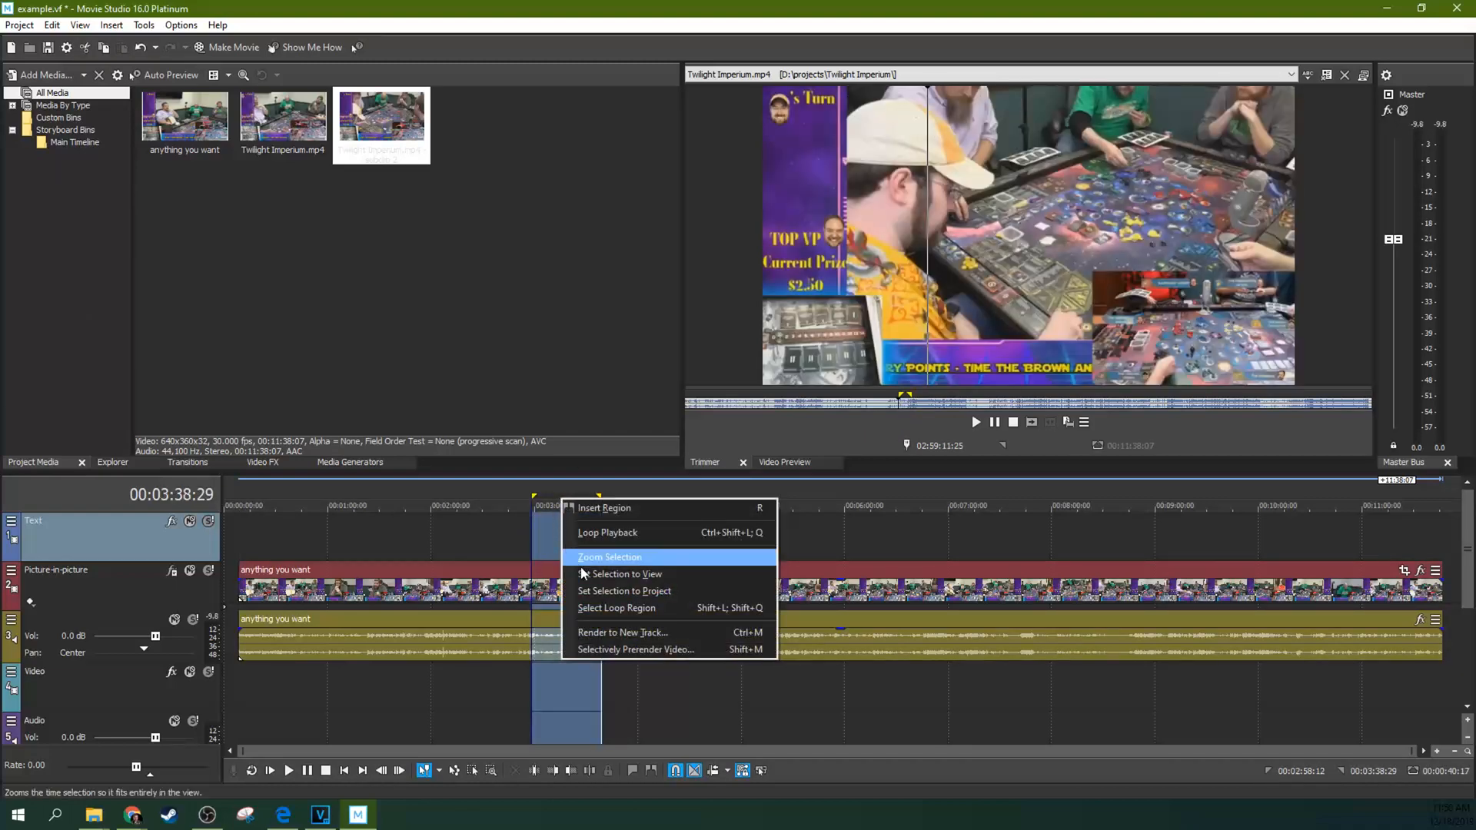
# Make a subclip from the timeline event, then remove subclip 3 from Project Media
pyautogui.click(608, 557)
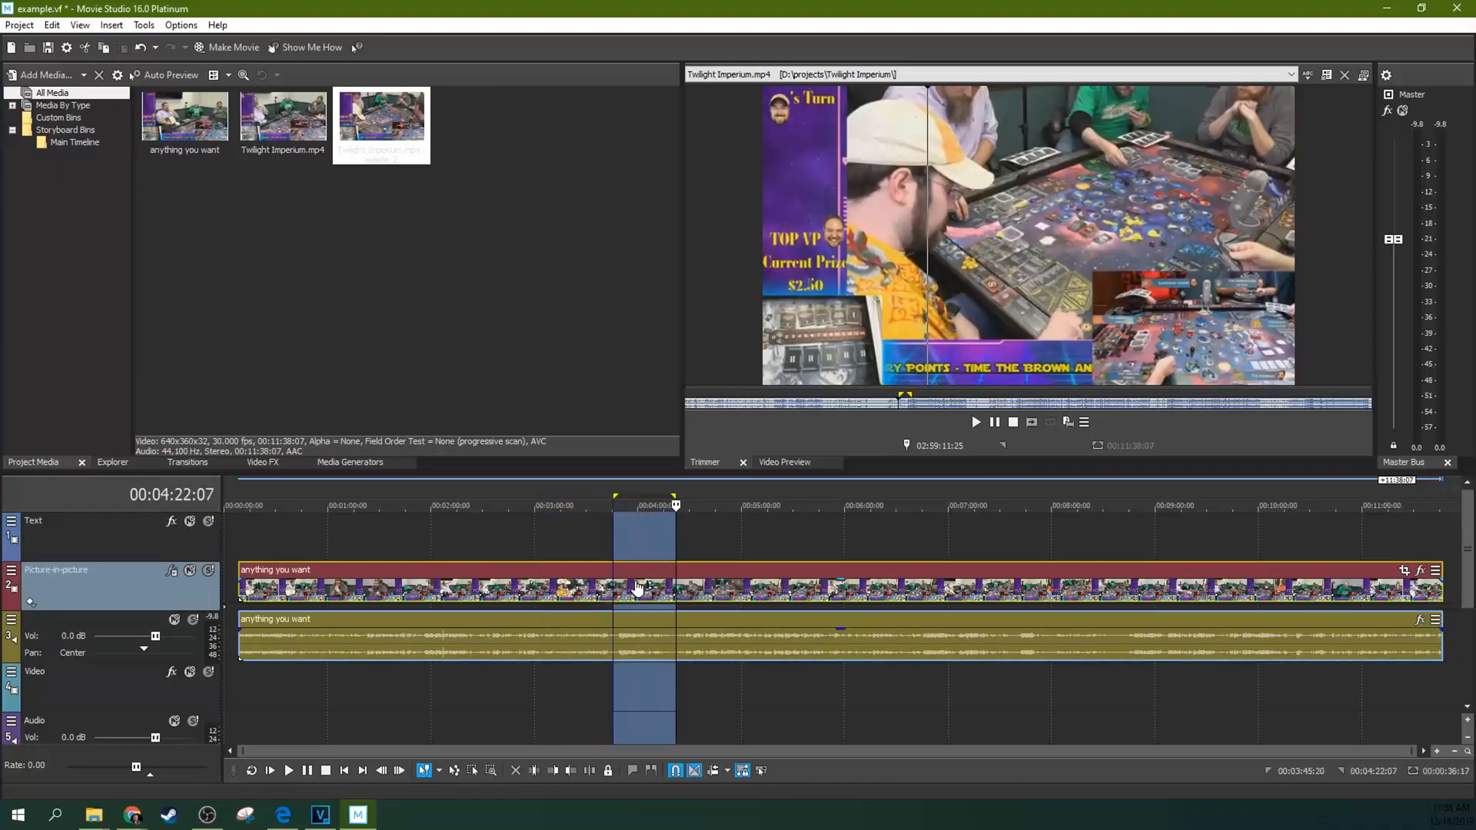
pyautogui.rightClick(638, 589)
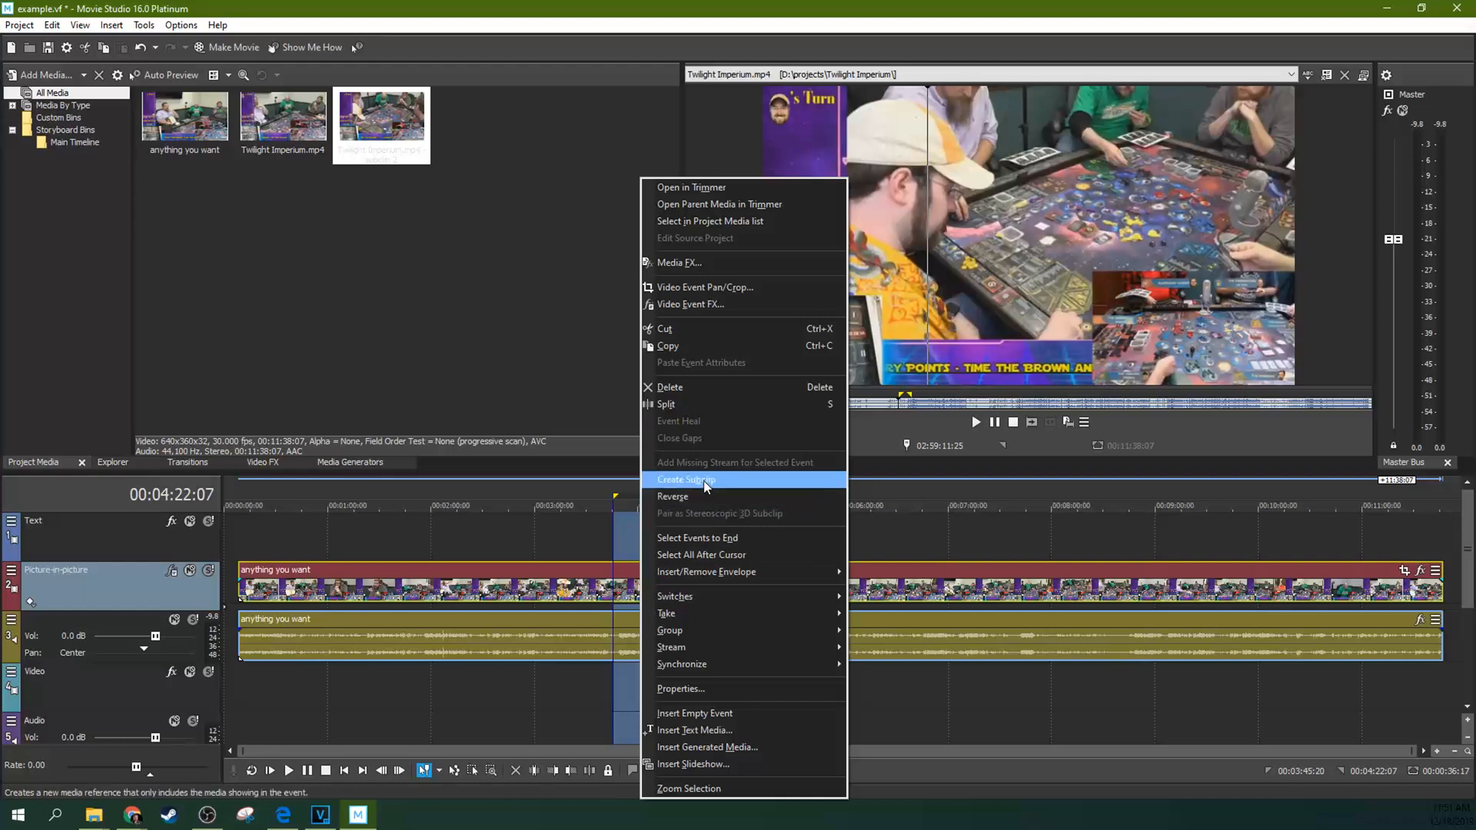
pyautogui.click(686, 479)
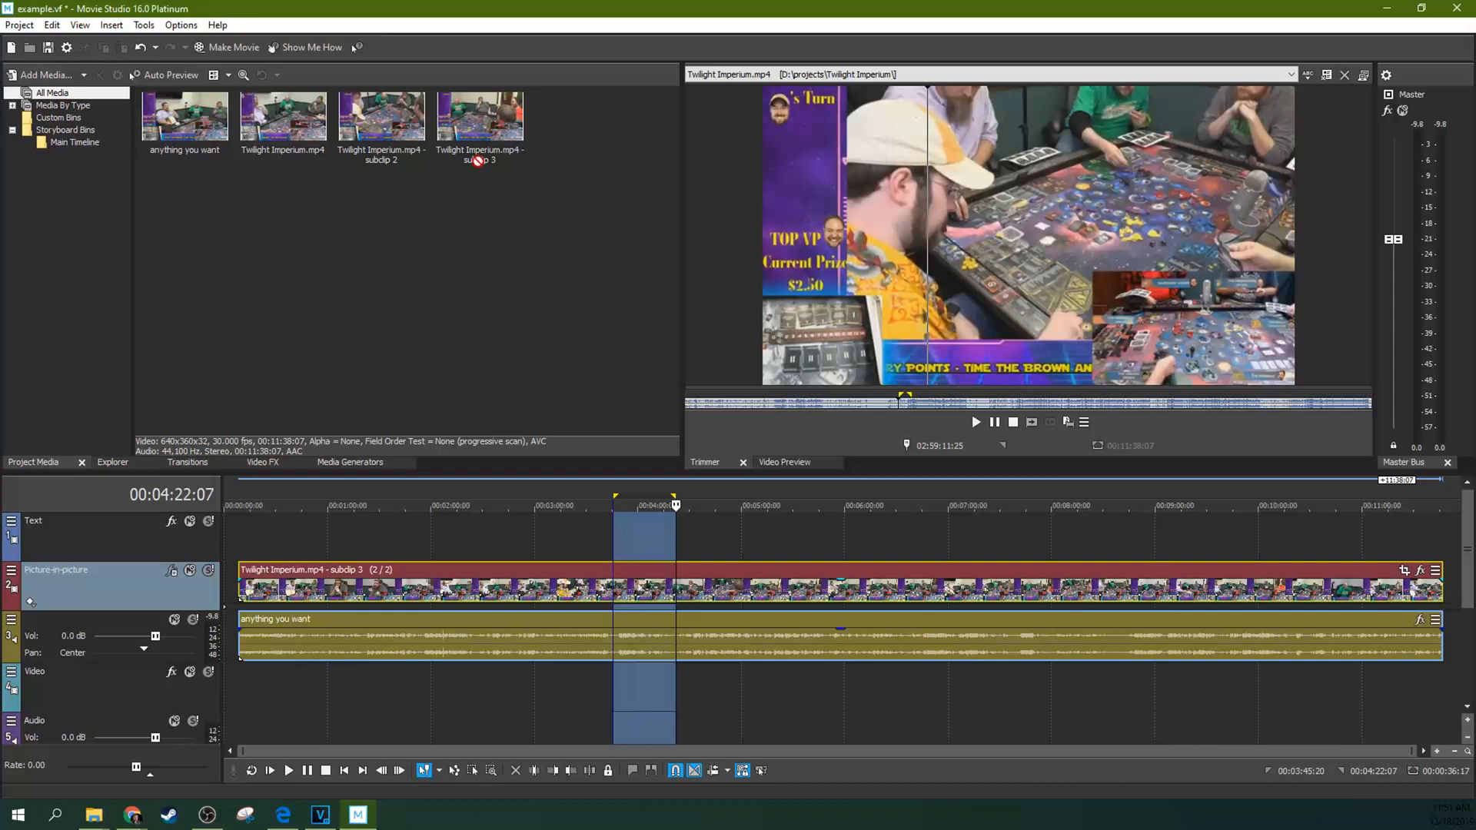
pyautogui.rightClick(480, 115)
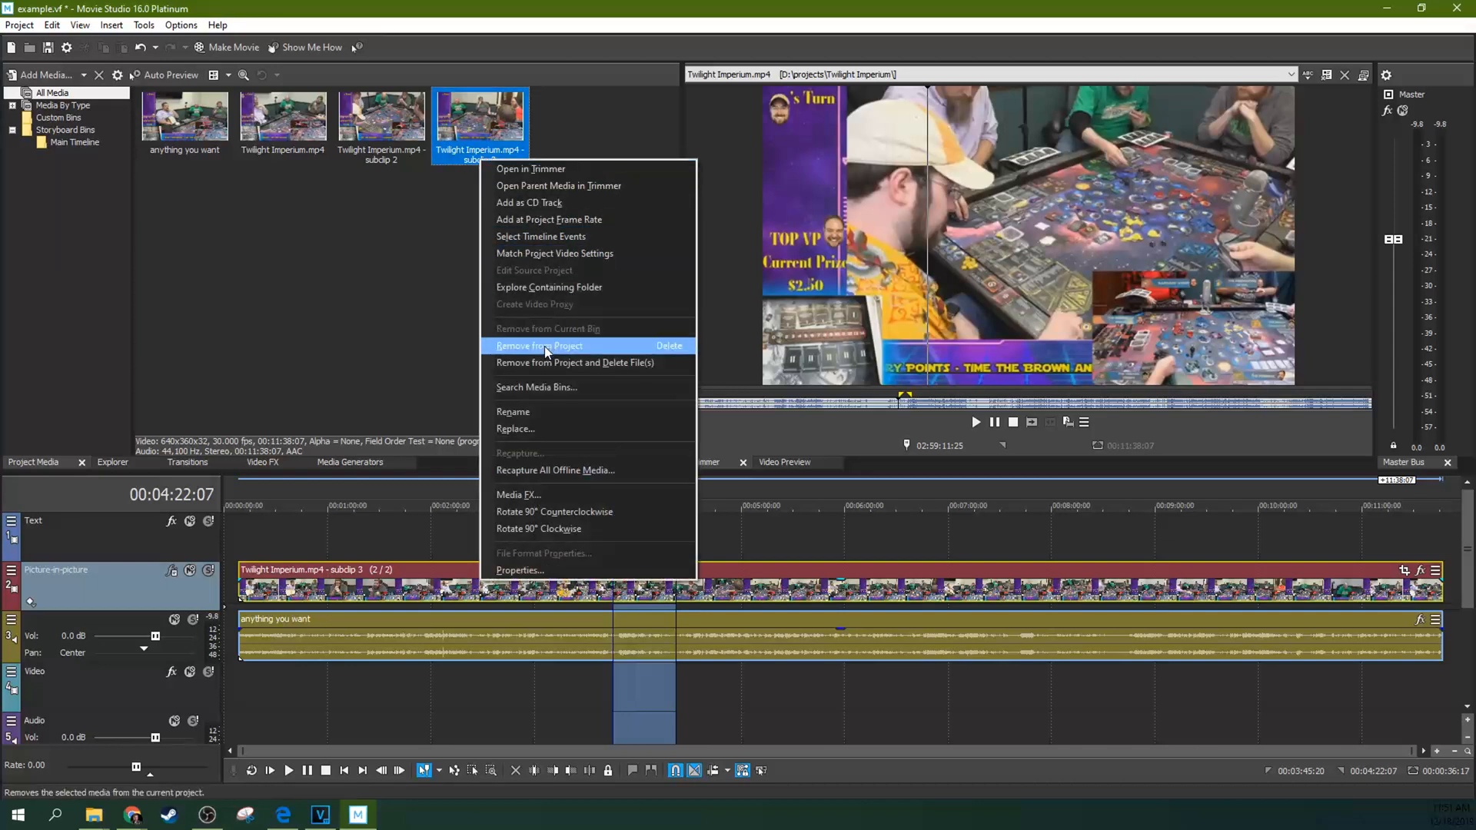
pyautogui.click(538, 346)
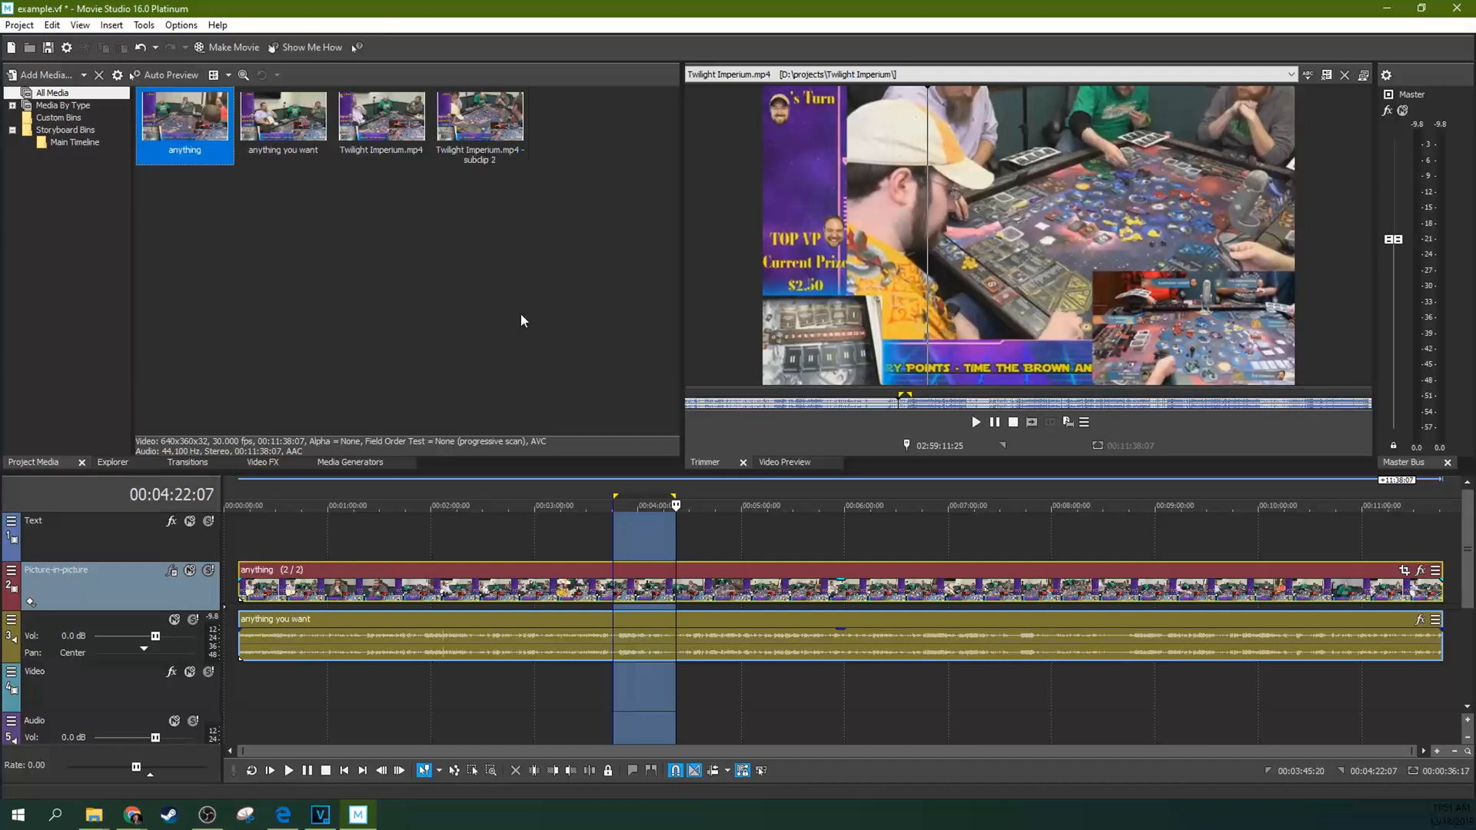
pyautogui.moveTo(538, 266)
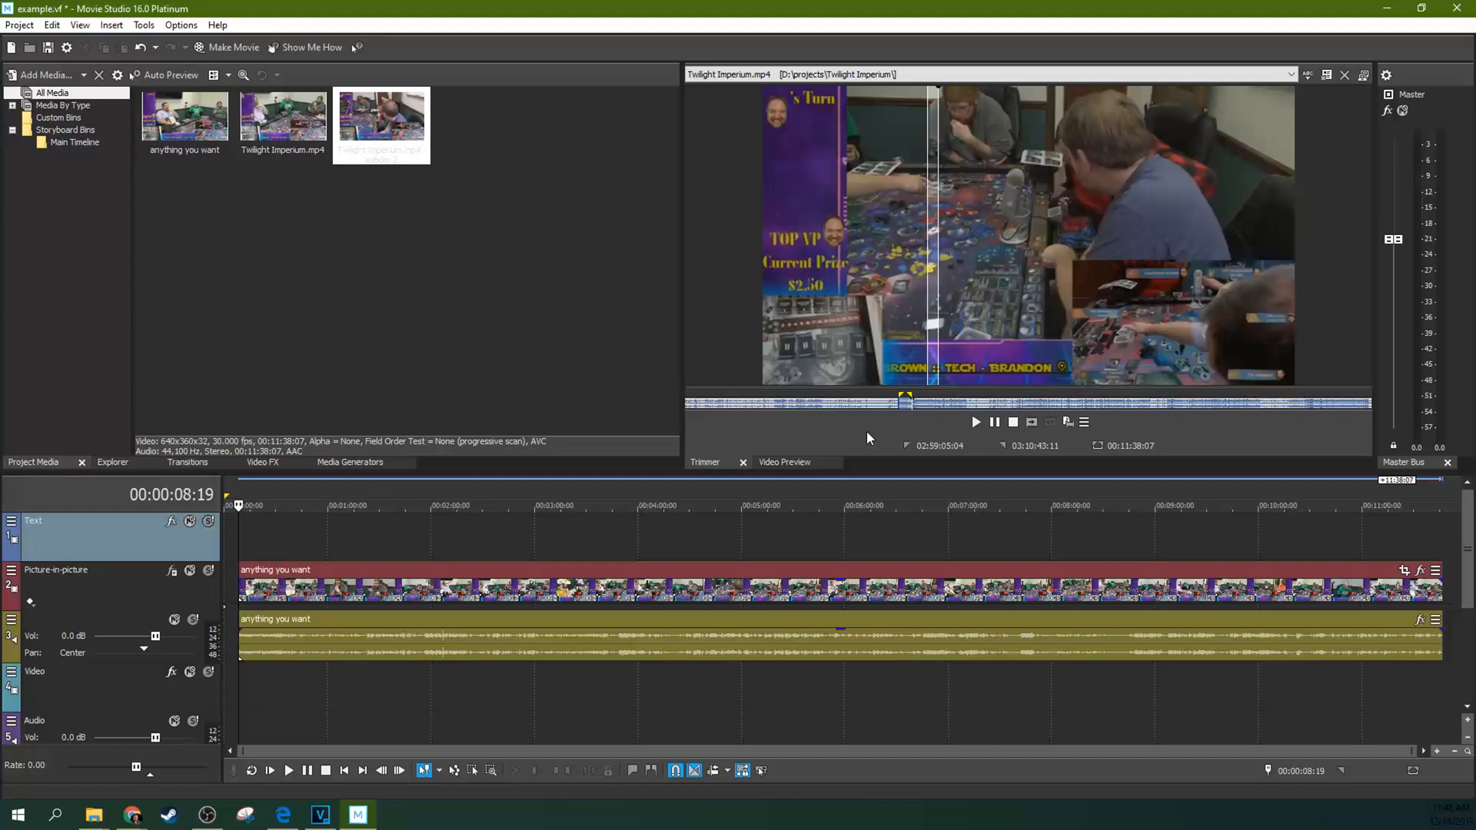
pyautogui.moveTo(1034, 471)
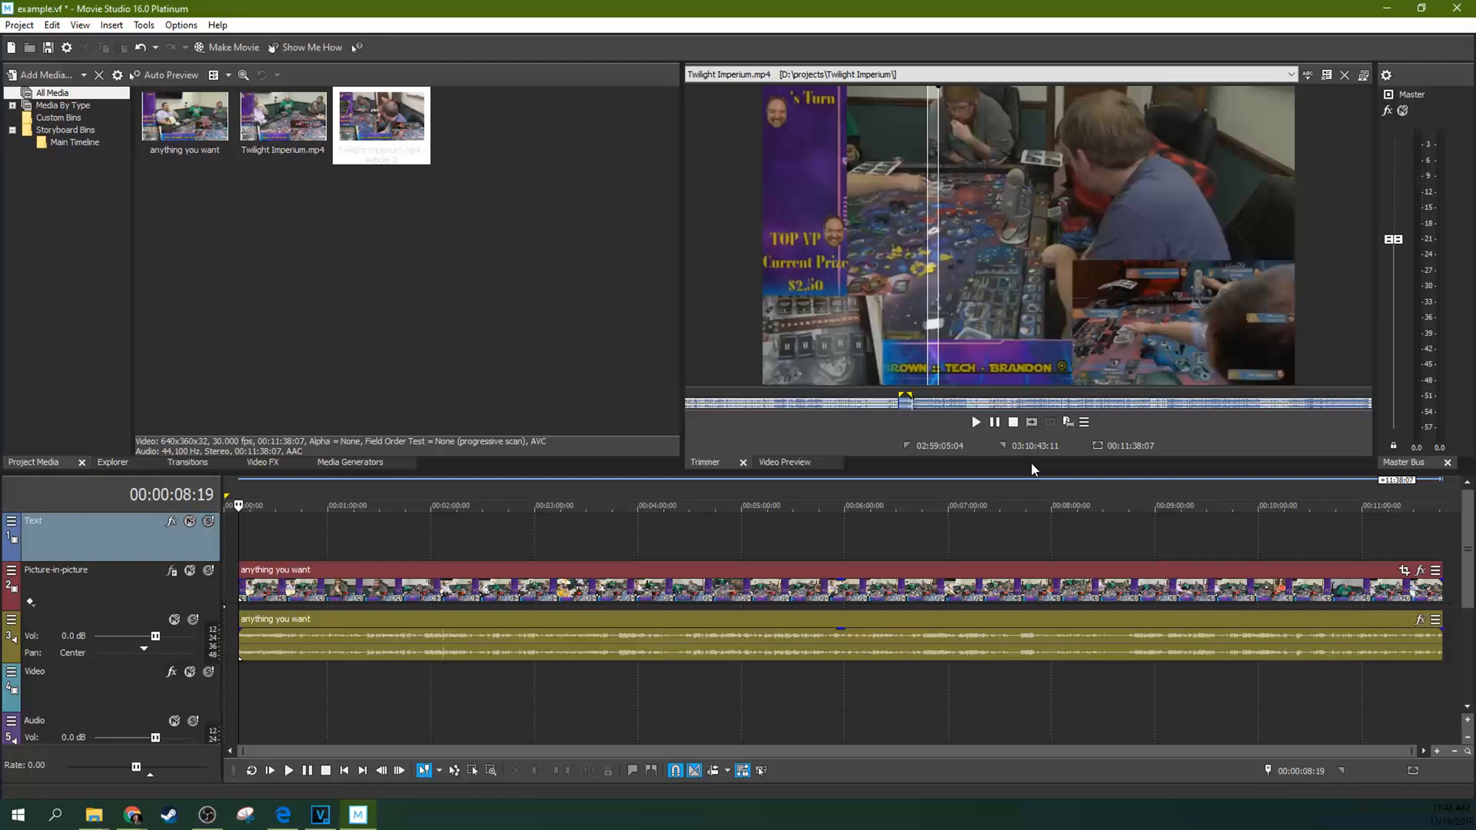
pyautogui.moveTo(1055, 475)
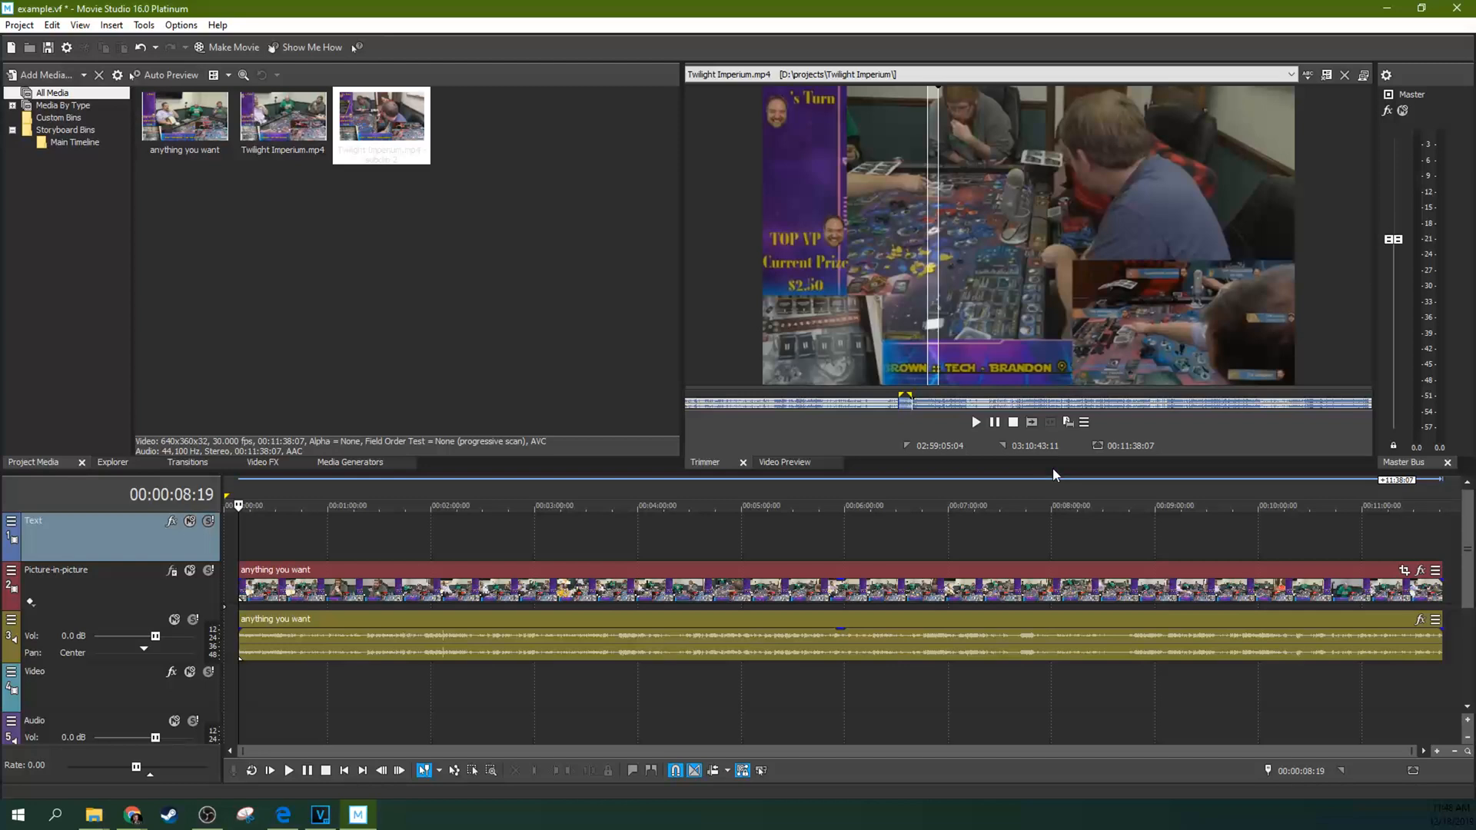